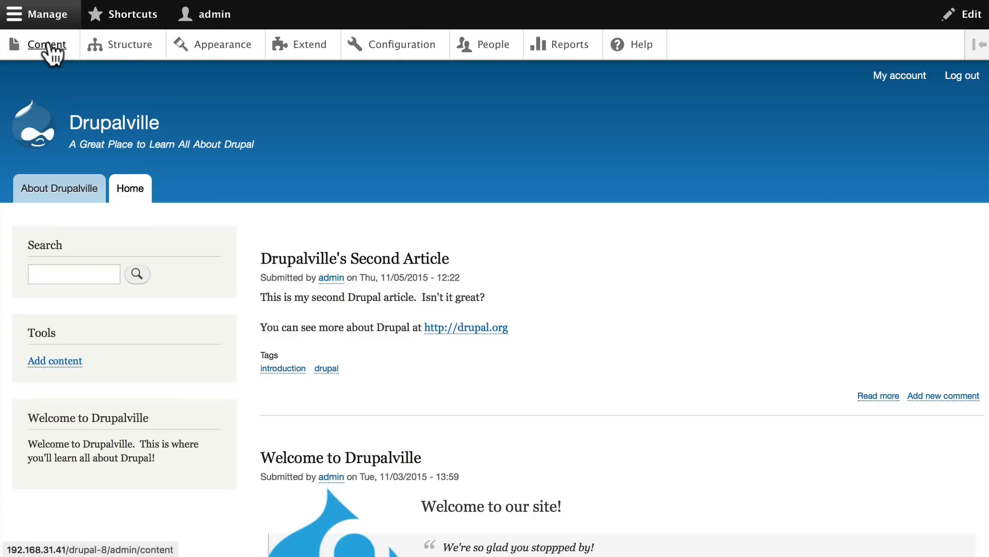
# Step: Navigate via Structure to the Taxonomy vocabularies overview listing only Tags
pyautogui.click(122, 44)
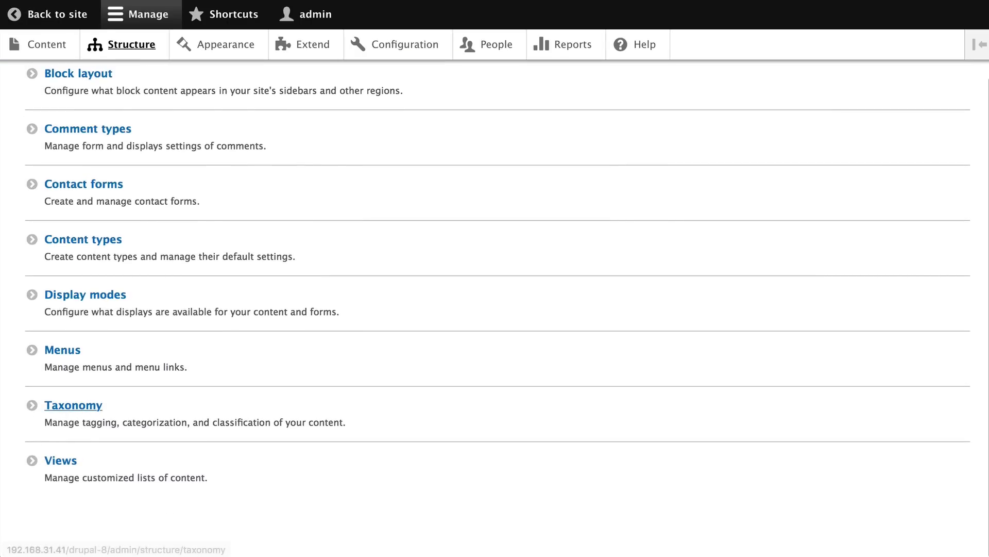
pyautogui.click(73, 404)
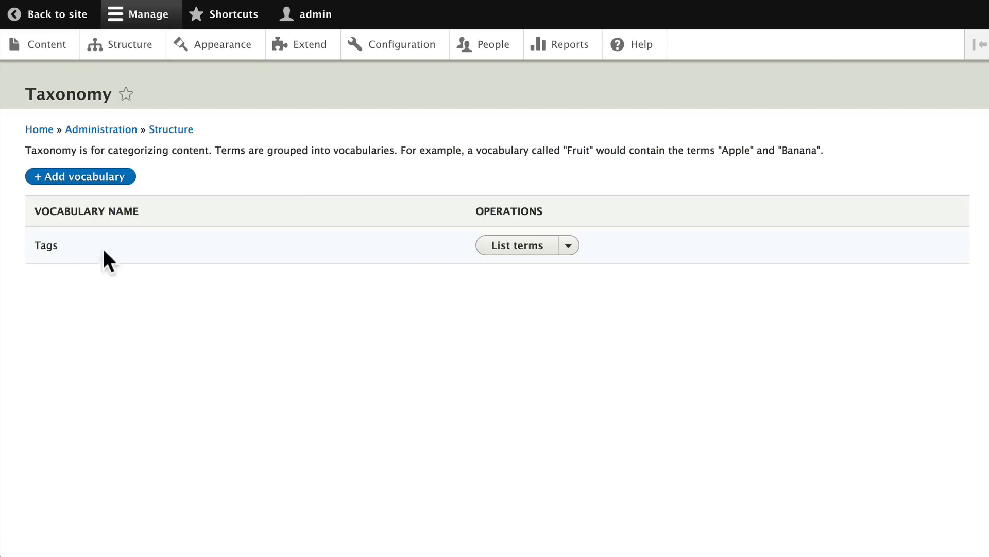
pyautogui.moveTo(166, 266)
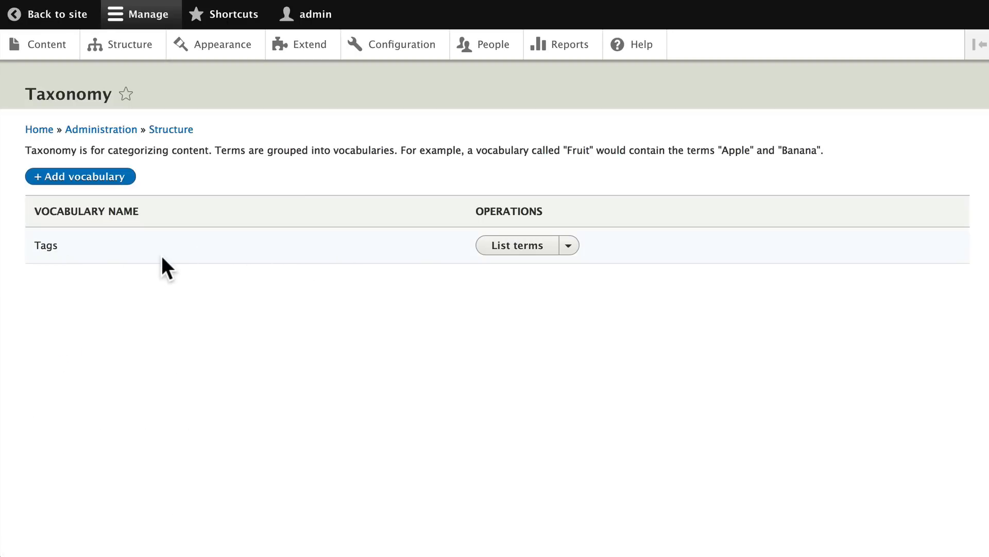
pyautogui.moveTo(163, 259)
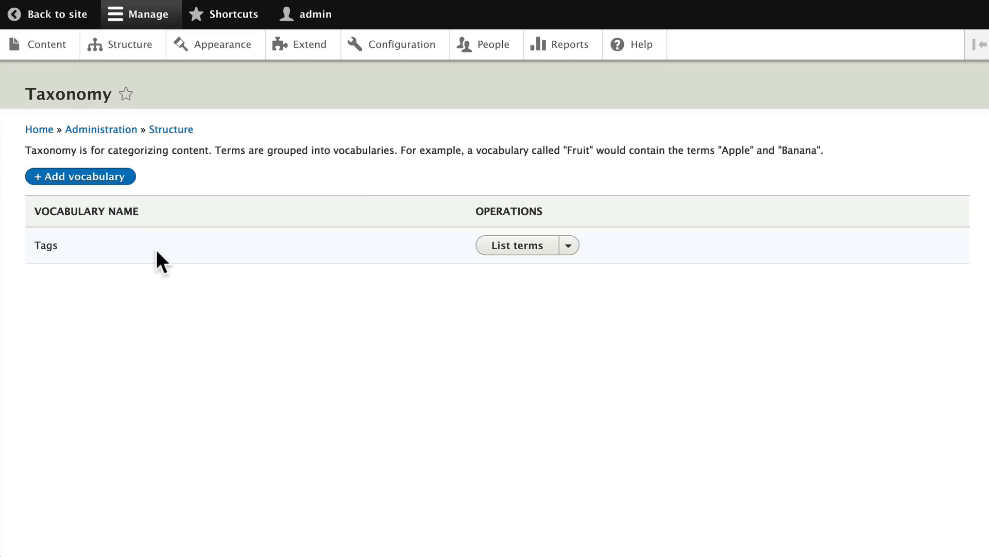
pyautogui.moveTo(155, 258)
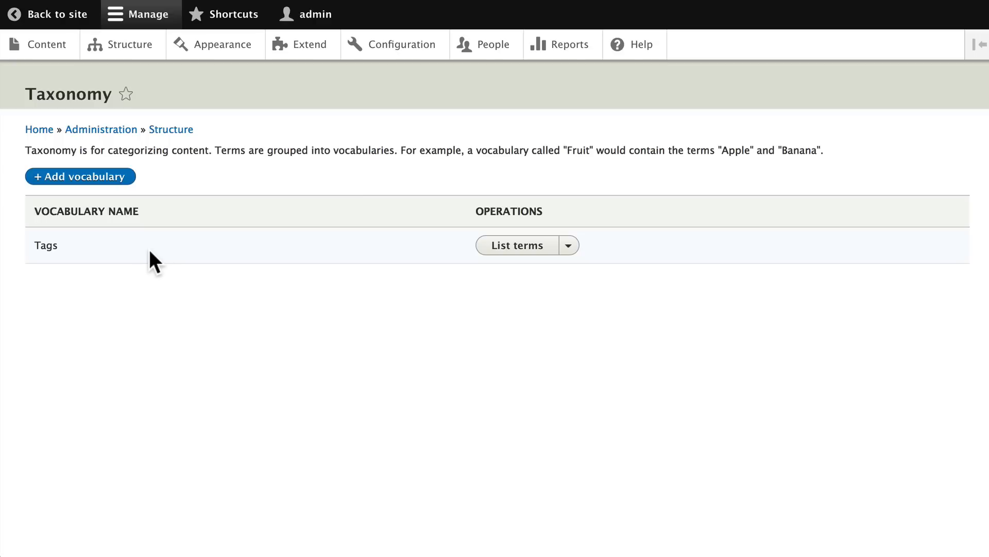
pyautogui.moveTo(146, 259)
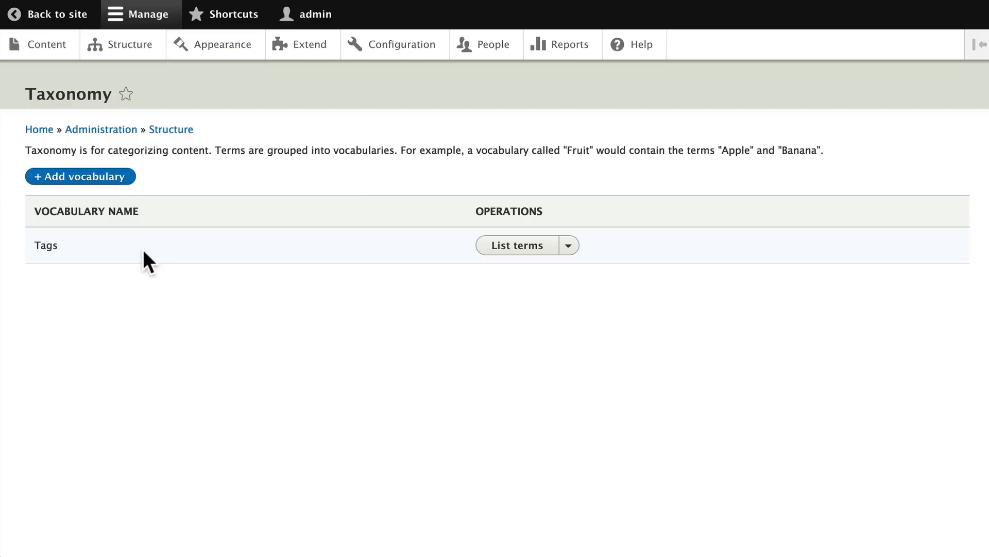
pyautogui.moveTo(63, 249)
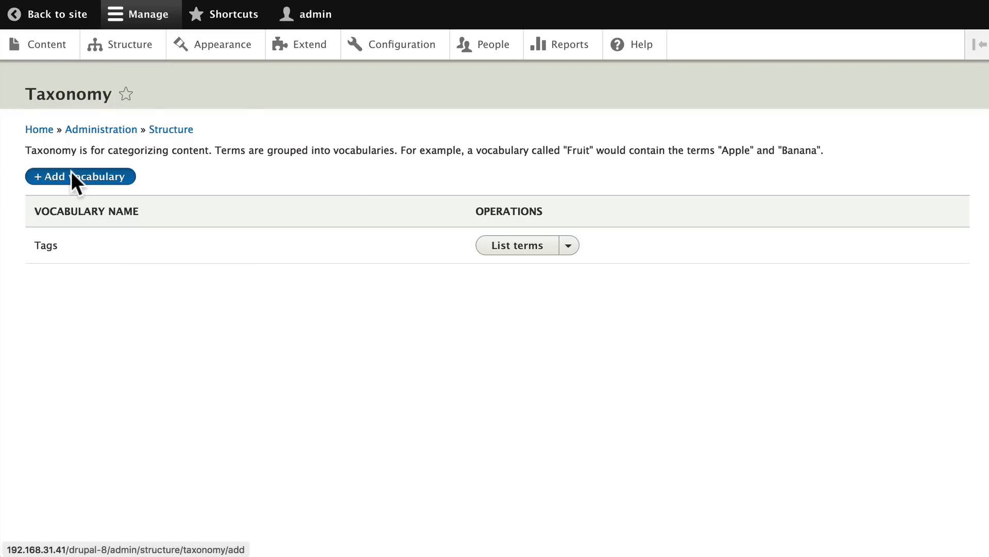
# Step: Create the Event Topics vocabulary with the description 'this is where we track the topics for Drupal events'
pyautogui.click(80, 177)
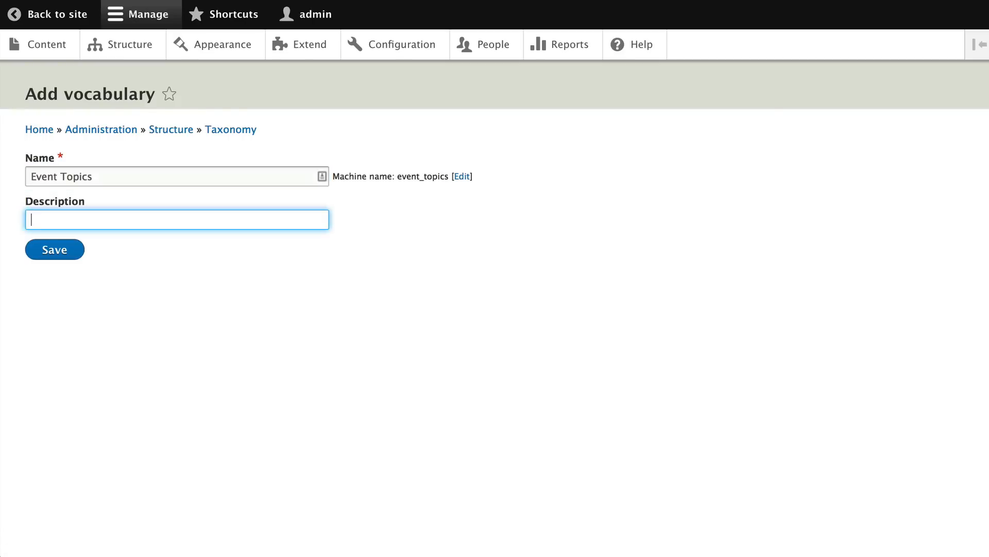
pyautogui.write('this is where we track t')
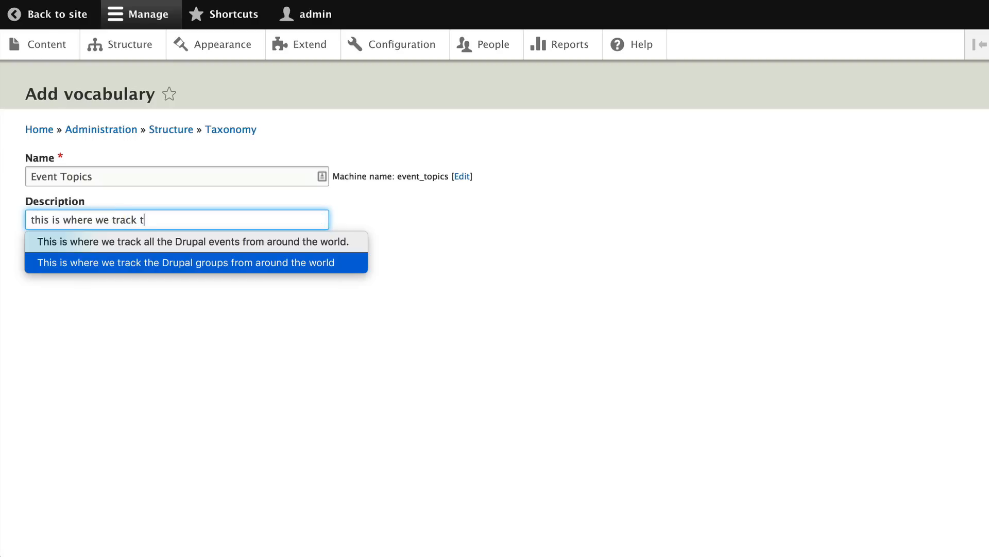
pyautogui.write('he topics for D')
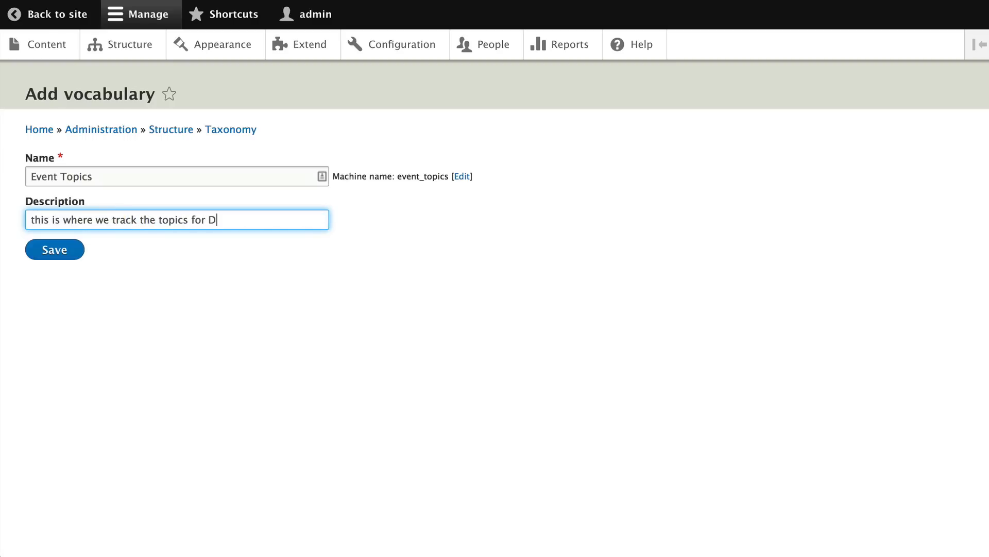
pyautogui.write('rupal events')
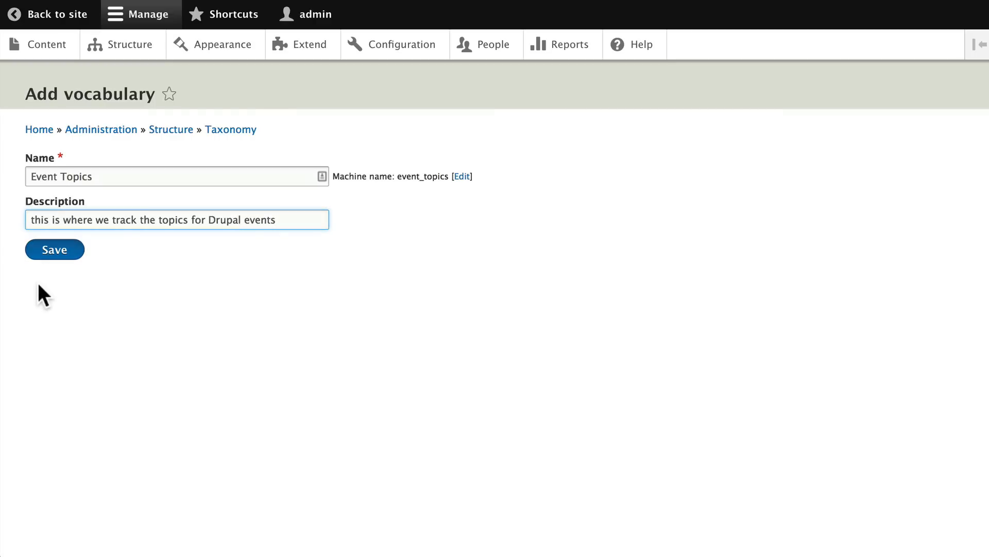
pyautogui.click(55, 249)
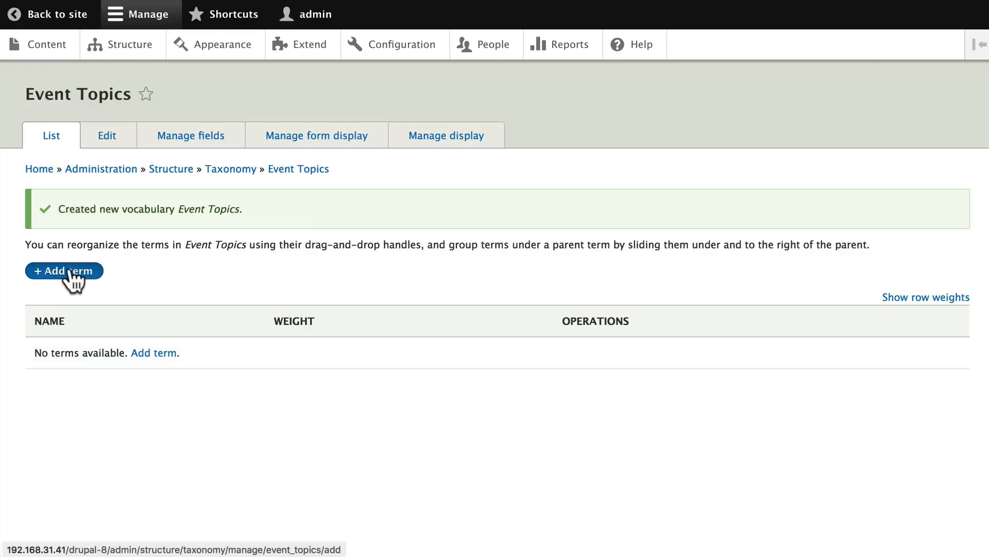
# Step: Add the term Introduction to Drupal to Event Topics and save it
pyautogui.click(63, 271)
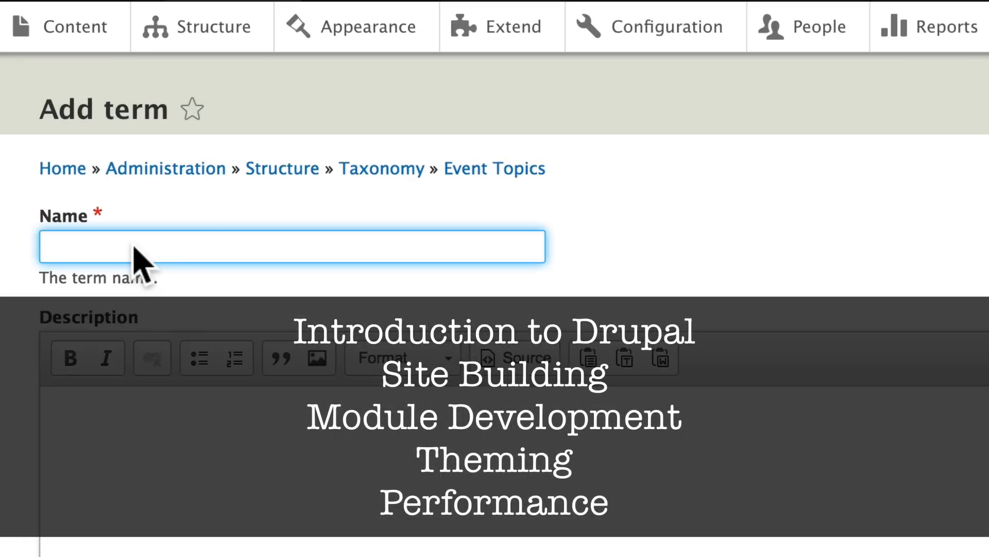
pyautogui.click(291, 246)
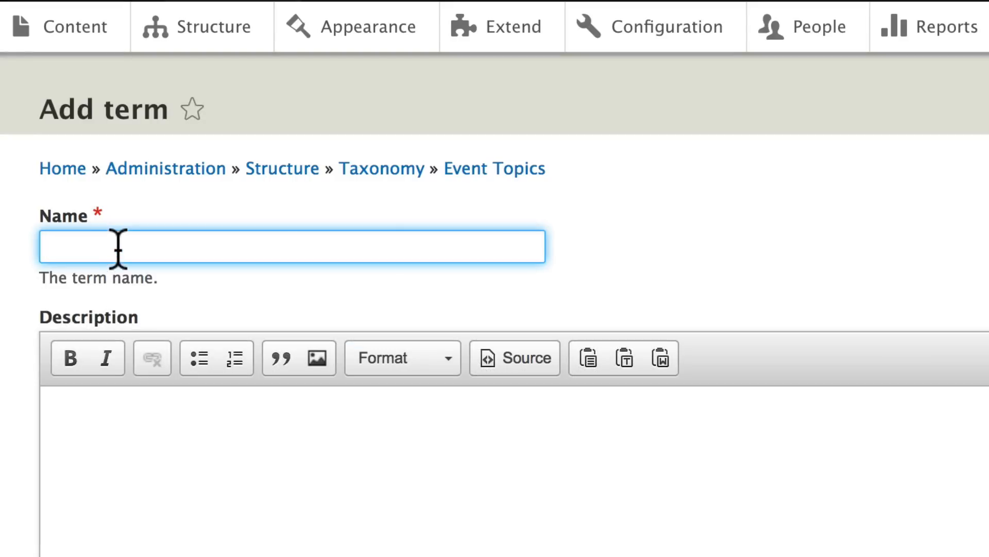
pyautogui.write('Introduc')
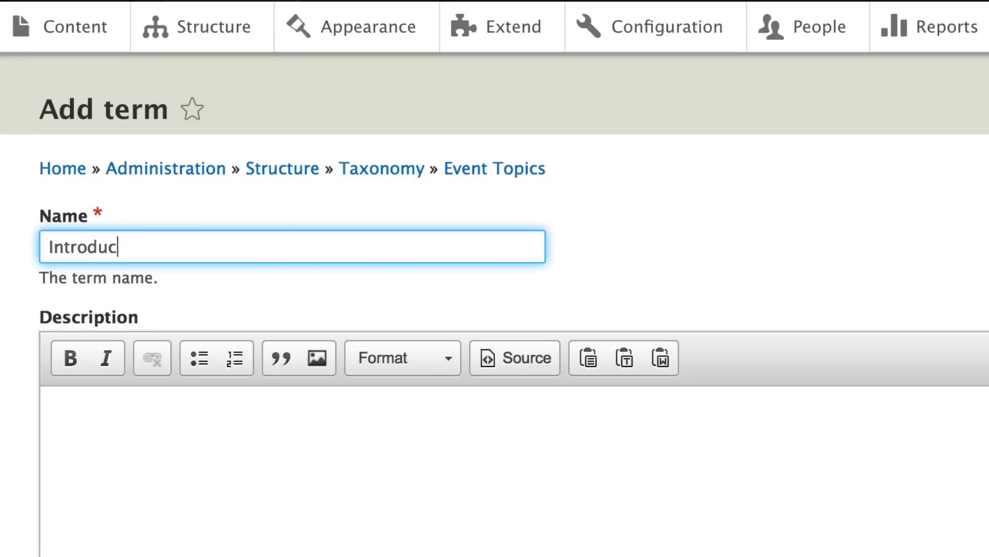
pyautogui.write('tion to Drupal')
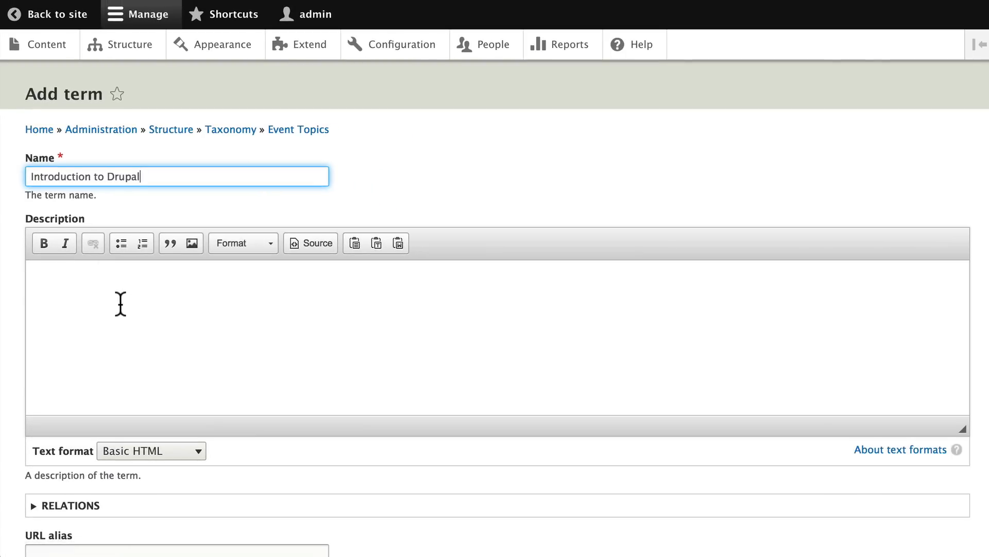
pyautogui.scroll(-3)
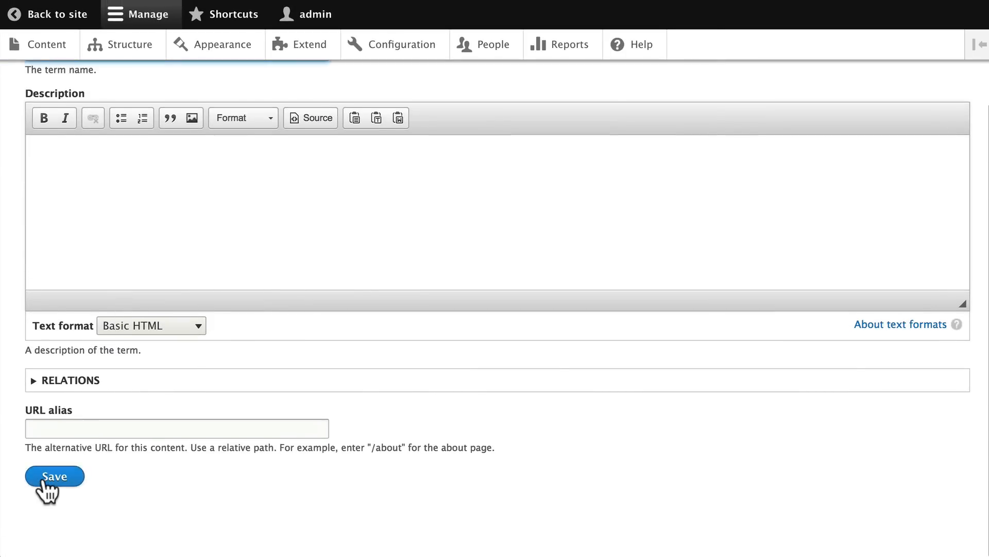
pyautogui.click(53, 475)
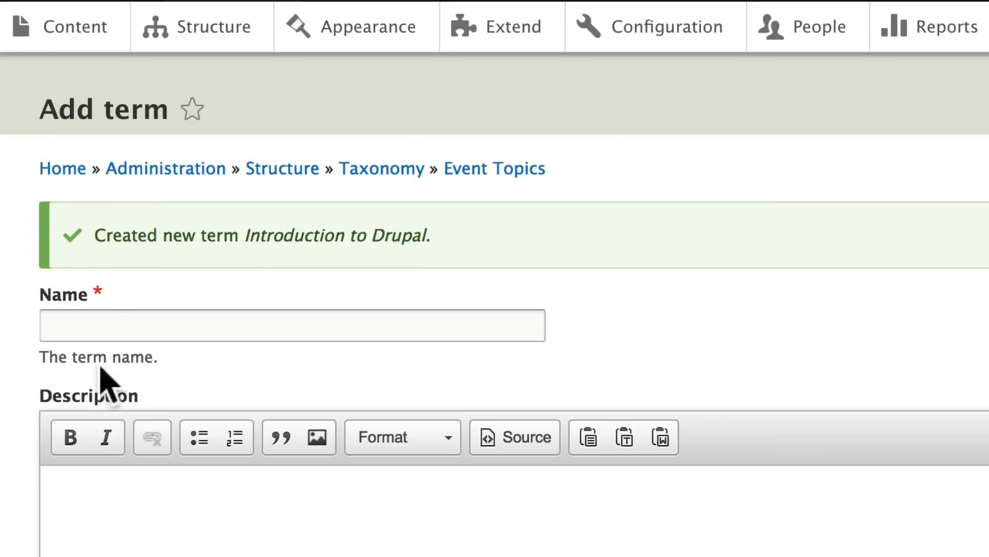
# Step: Add the terms Site Building, Module Development, Theming and Performance, saving each
pyautogui.click(292, 325)
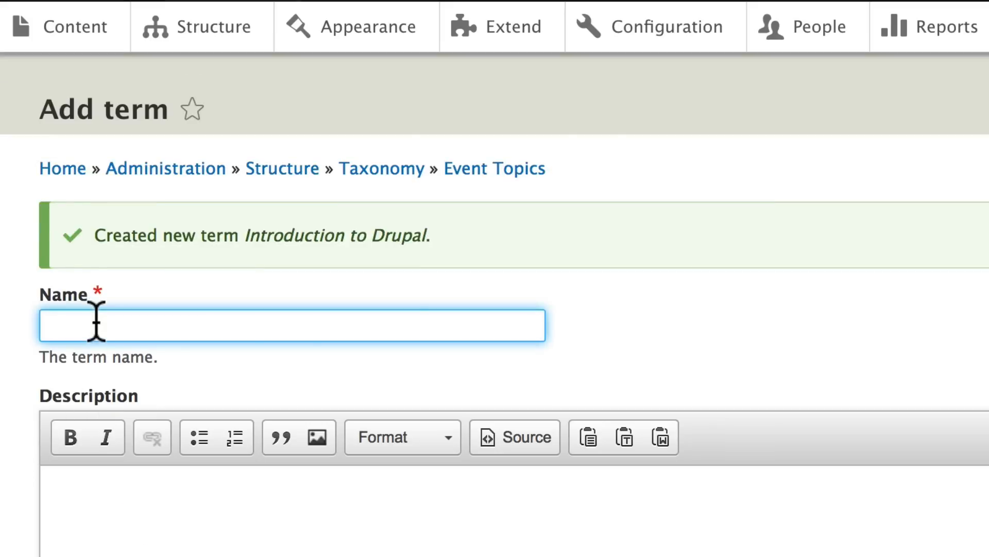
pyautogui.write('S')
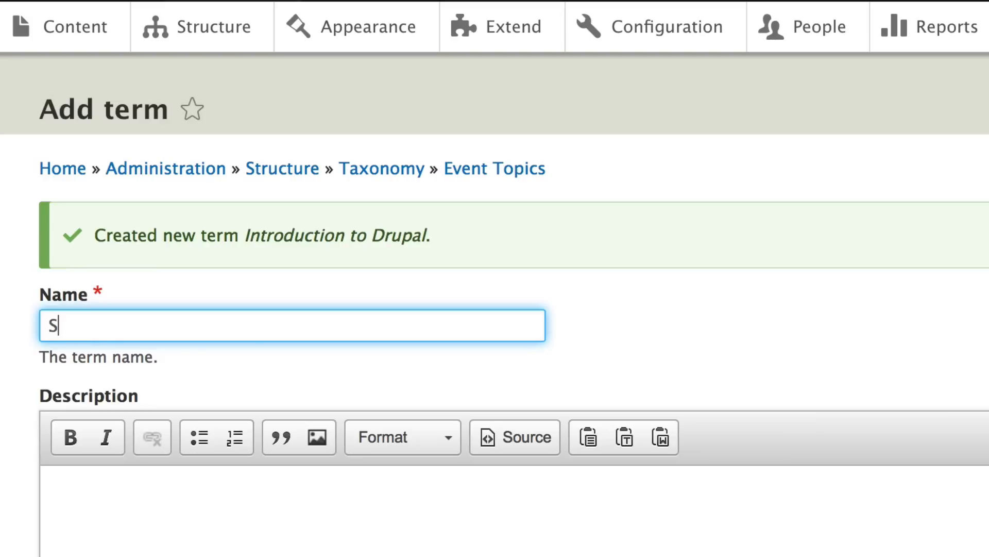
pyautogui.write('ite Building')
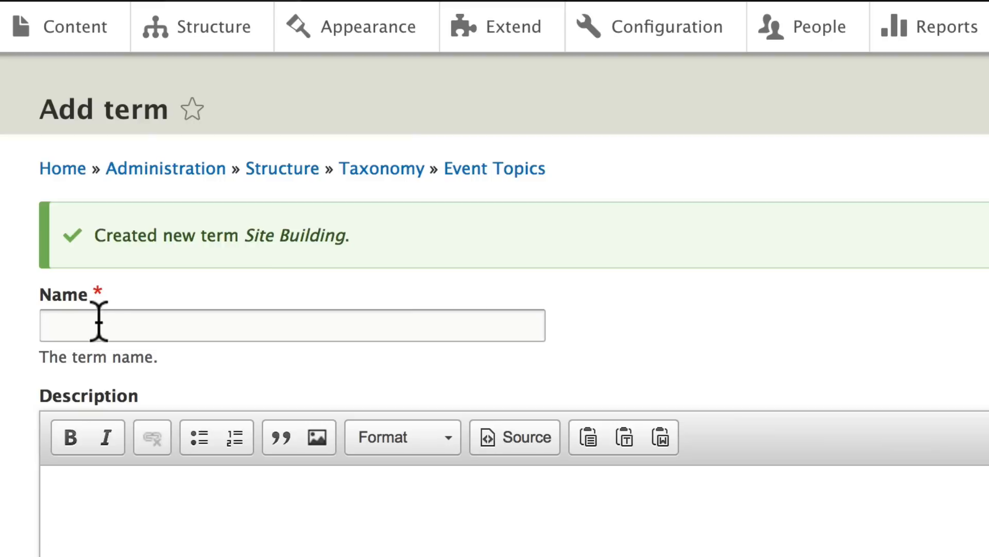
pyautogui.write('Modu')
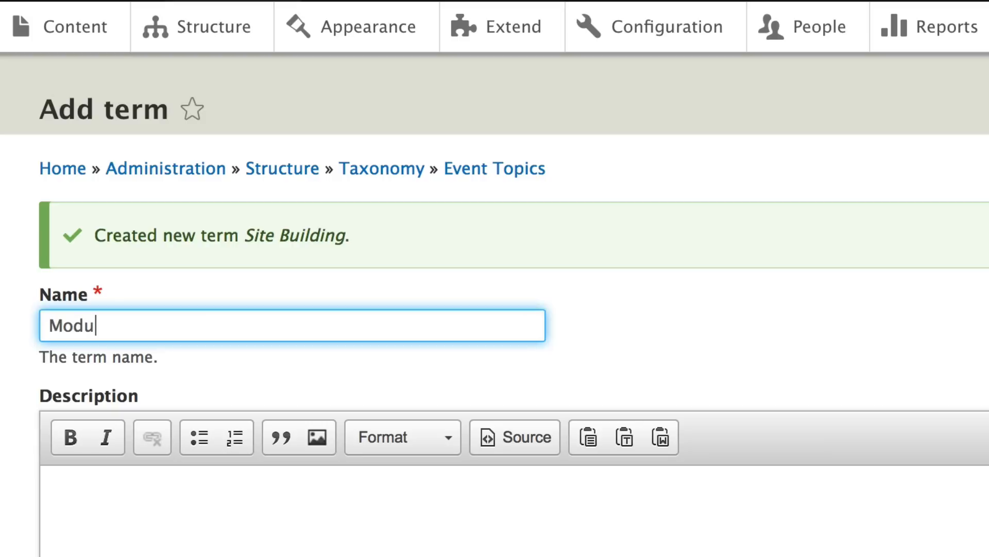
pyautogui.write('le Develop')
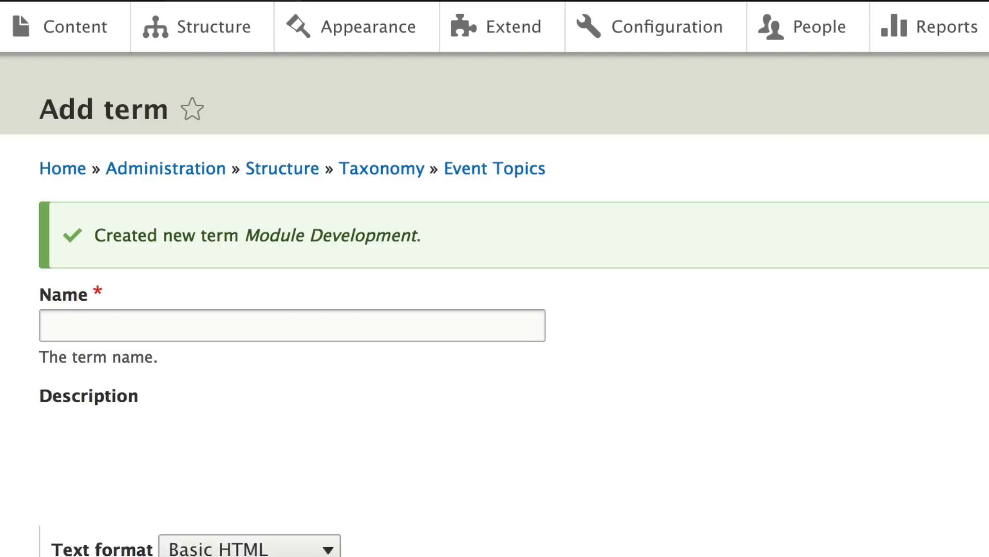
pyautogui.click(292, 325)
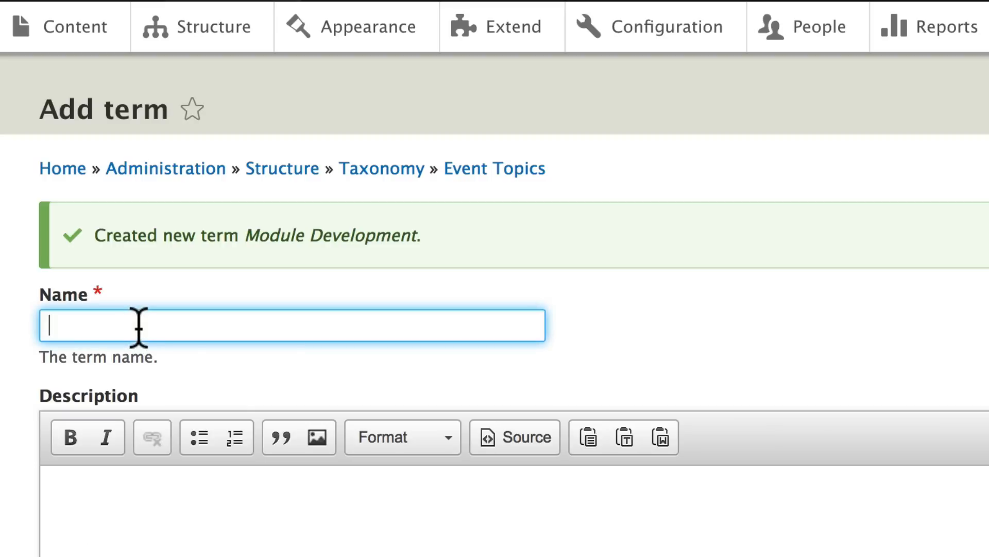
pyautogui.write('Theming')
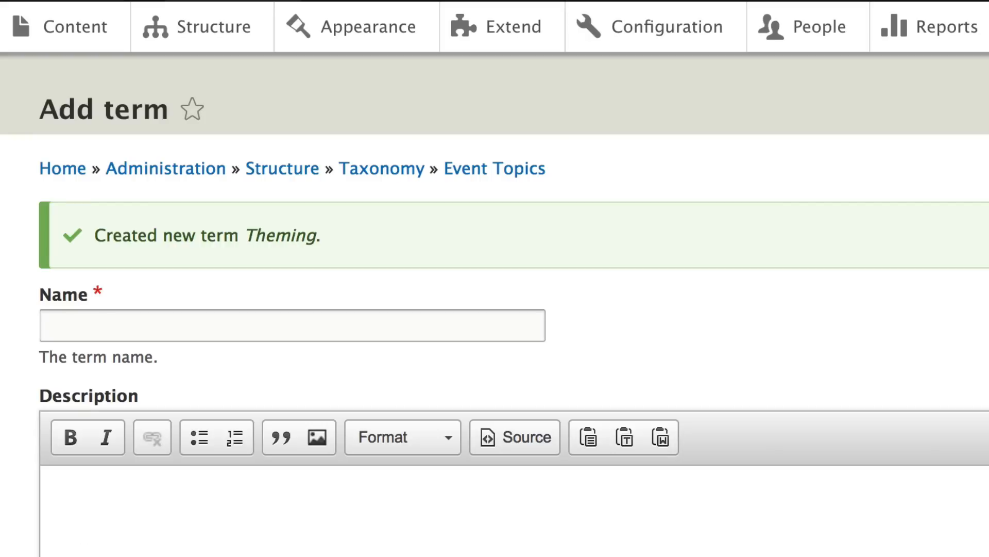
pyautogui.moveTo(133, 324)
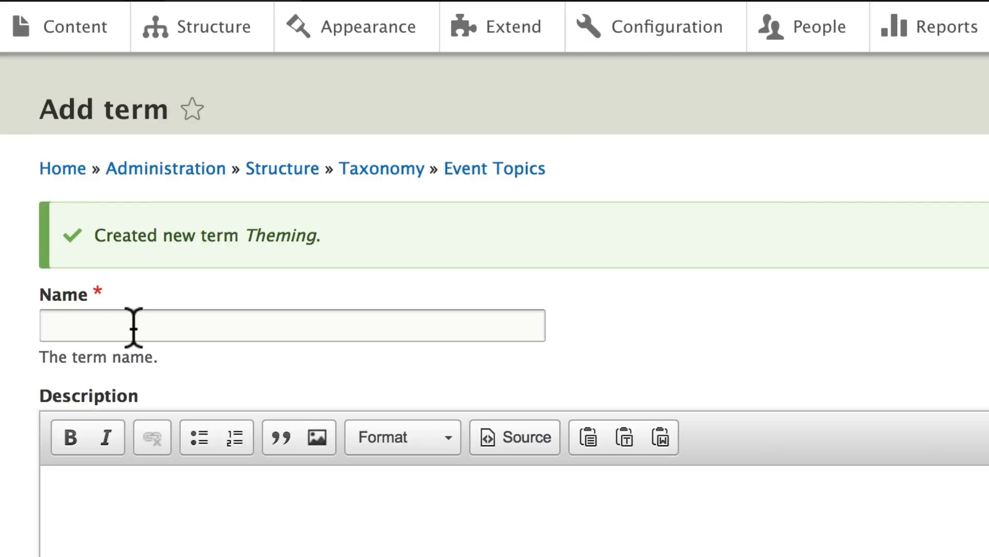
pyautogui.click(292, 325)
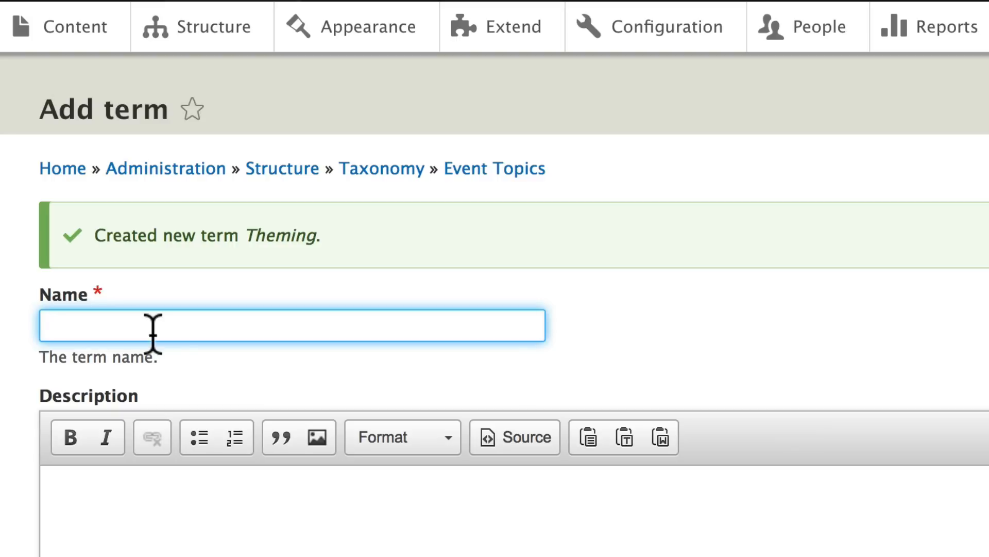
pyautogui.write('Performance')
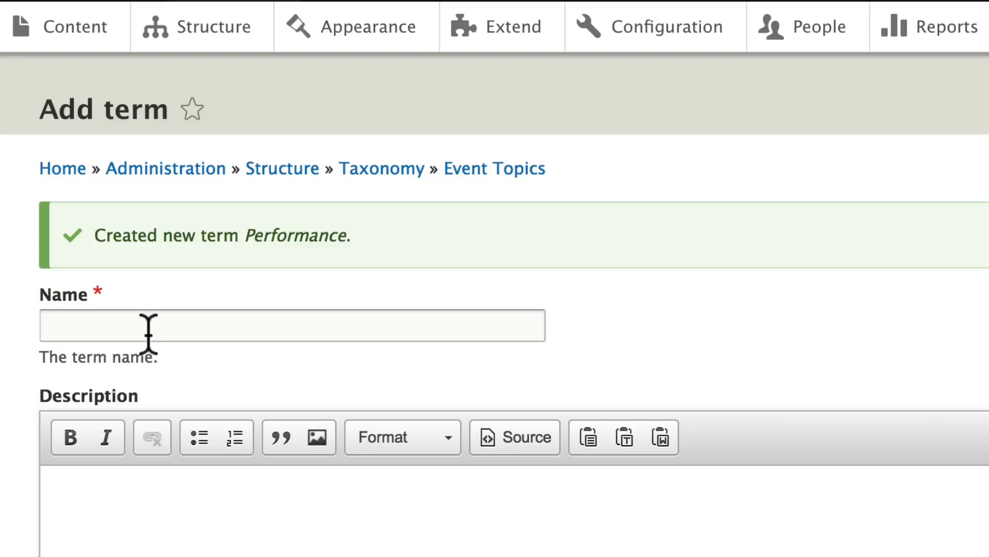
pyautogui.moveTo(494, 168)
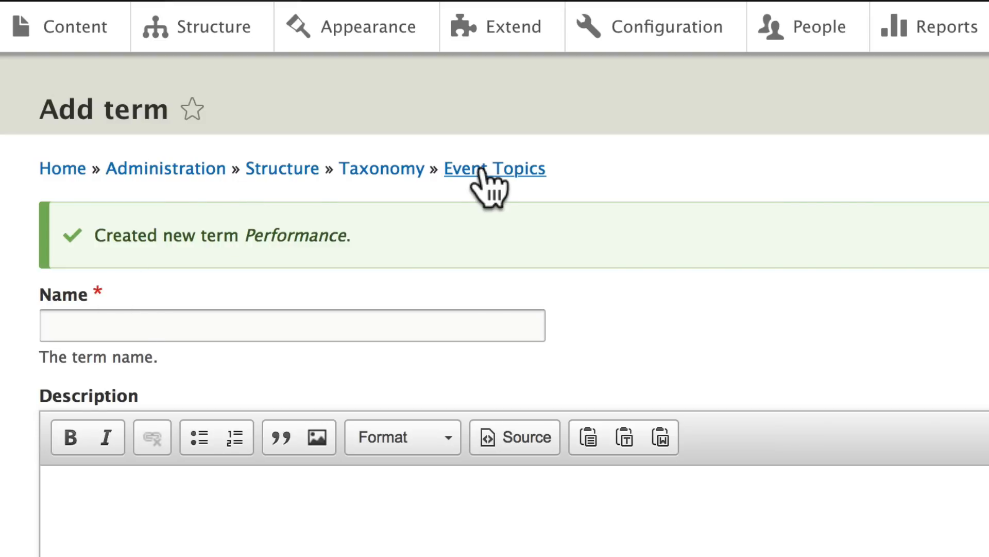
pyautogui.moveTo(382, 168)
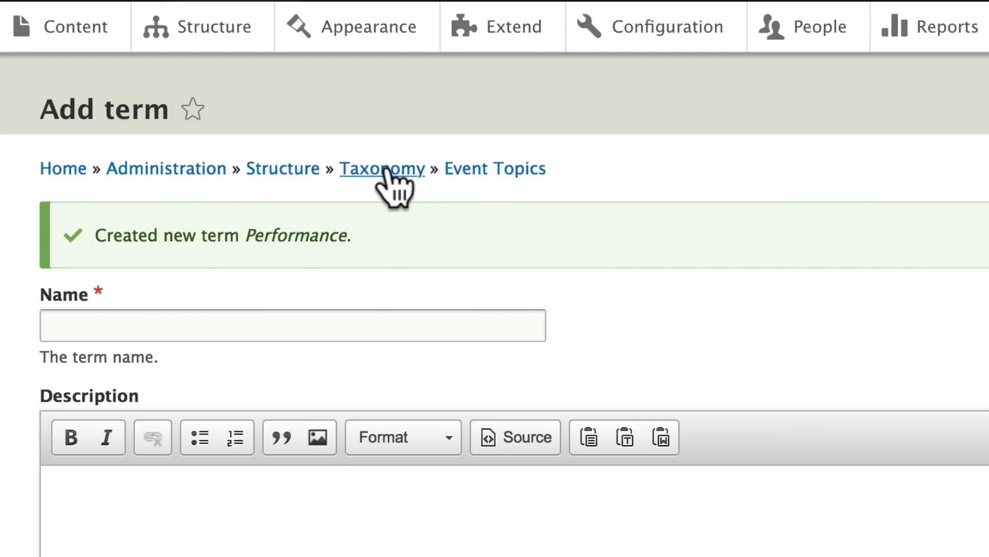
# Step: List the Event Topics terms and save the order Introduction to Drupal, Site Building, Theming, Module Development, Performance
pyautogui.click(381, 168)
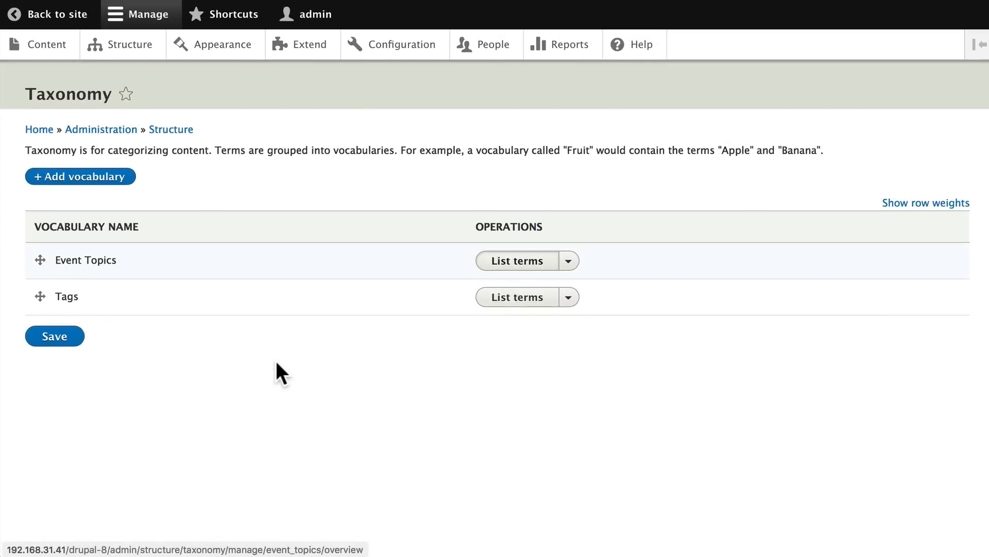
pyautogui.click(515, 261)
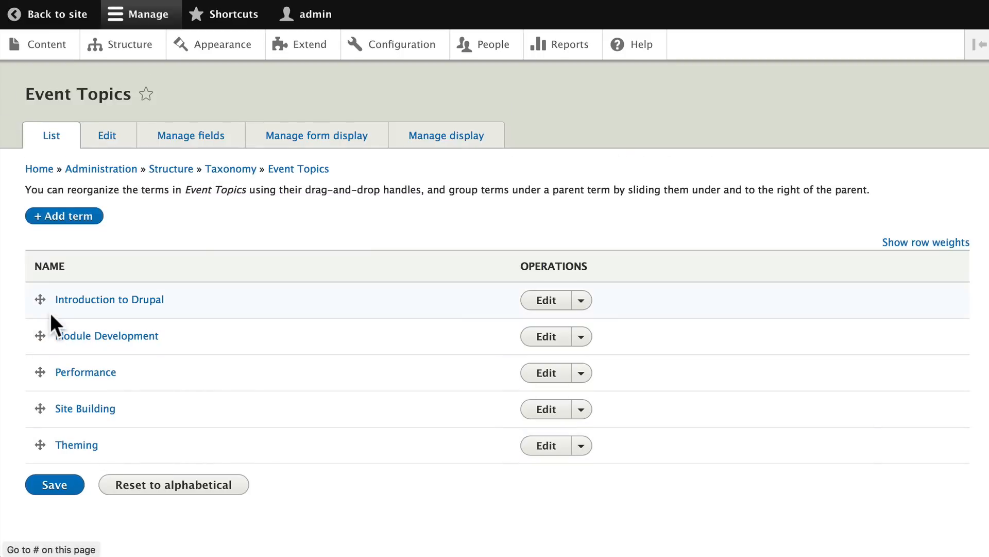
pyautogui.moveTo(86, 408)
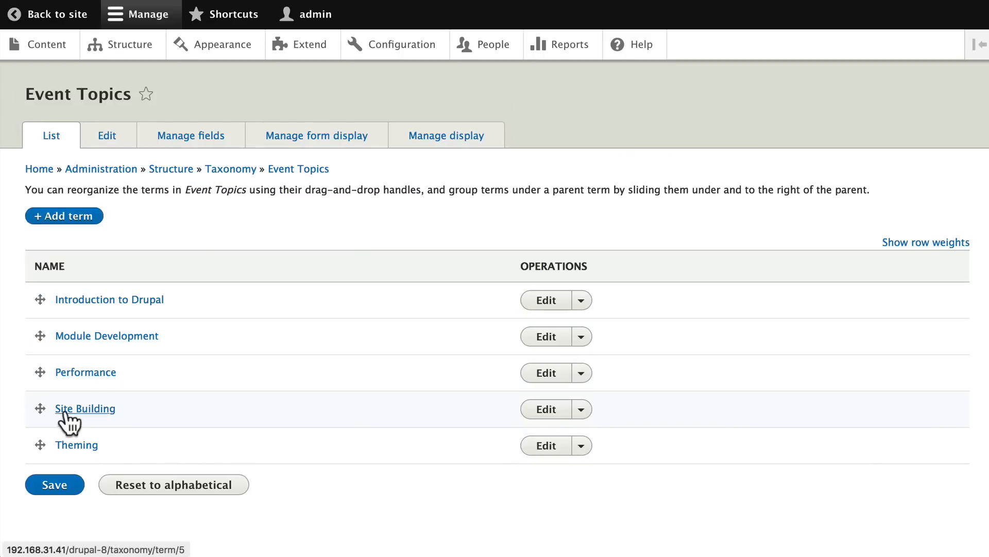
pyautogui.moveTo(41, 328)
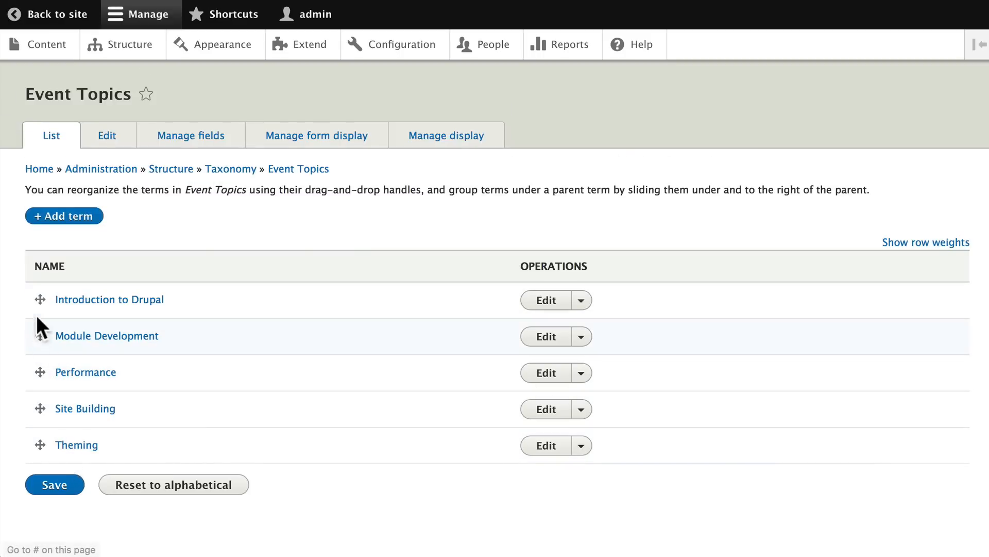
pyautogui.moveTo(39, 444)
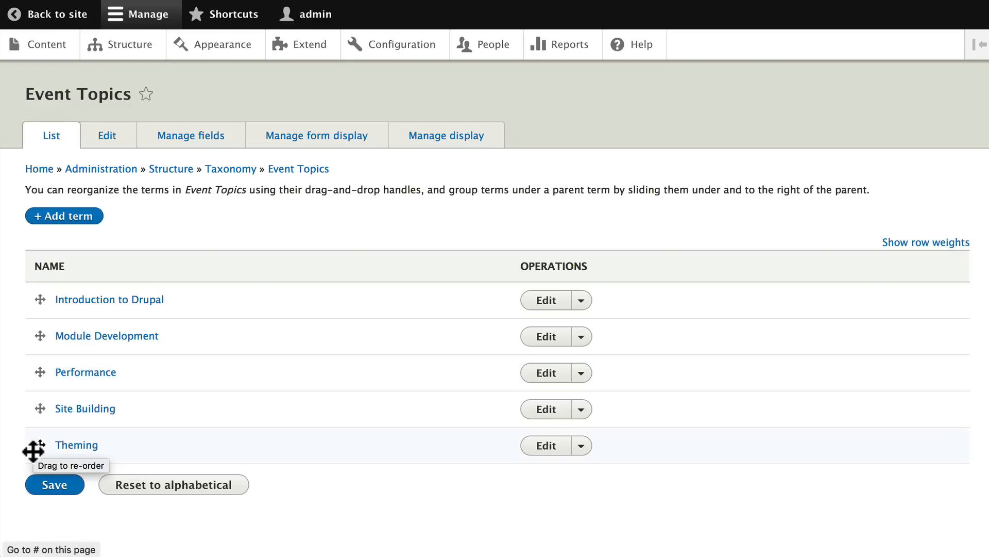
pyautogui.moveTo(29, 315)
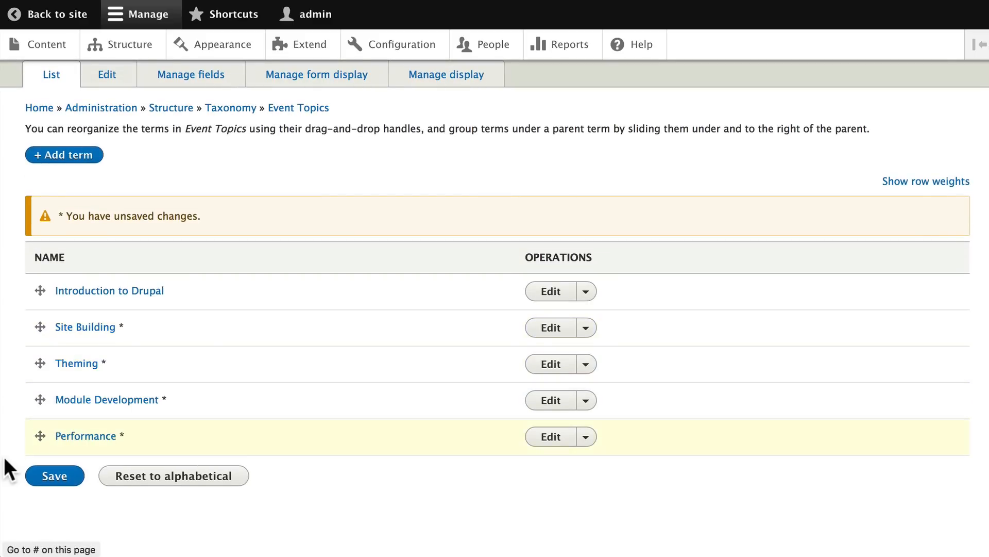
pyautogui.moveTo(35, 356)
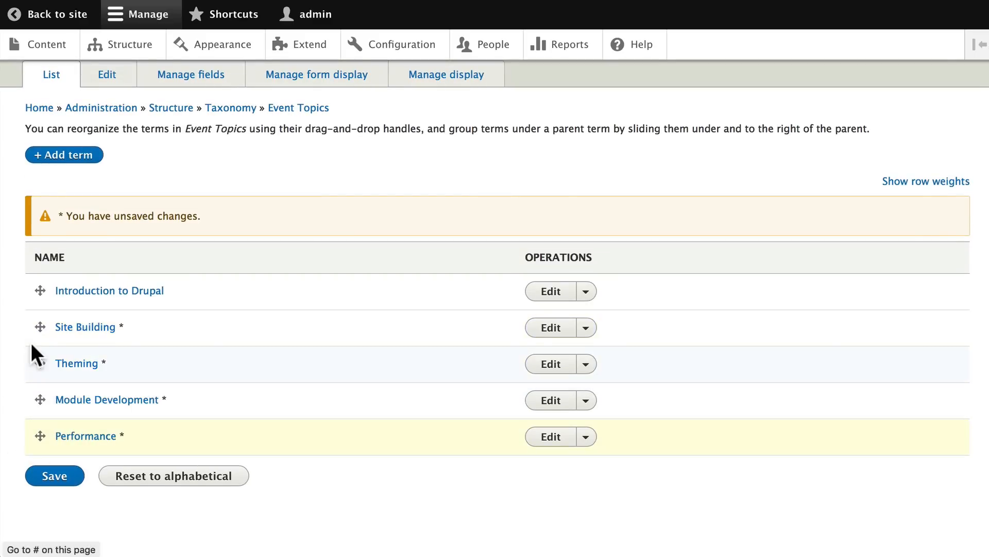
pyautogui.moveTo(48, 395)
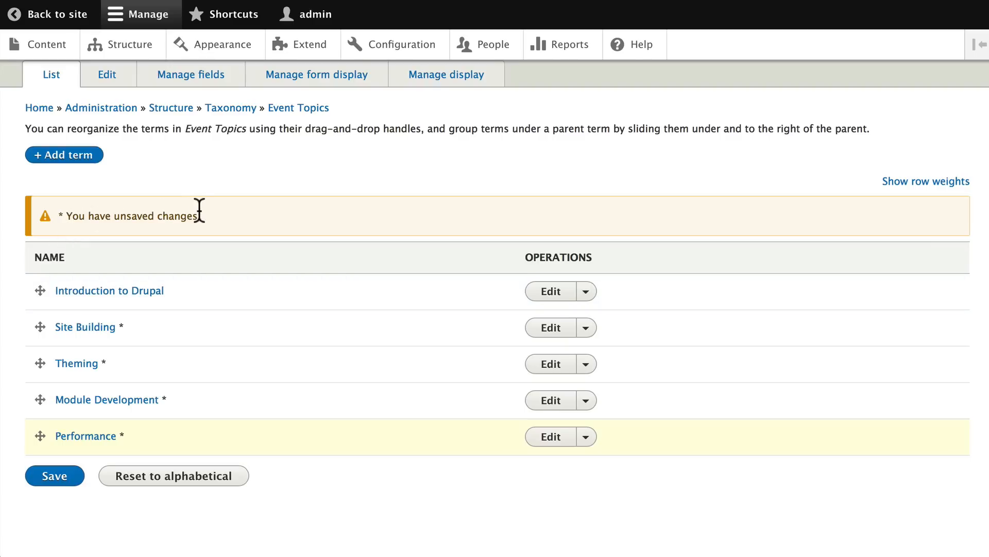
pyautogui.scroll(-3)
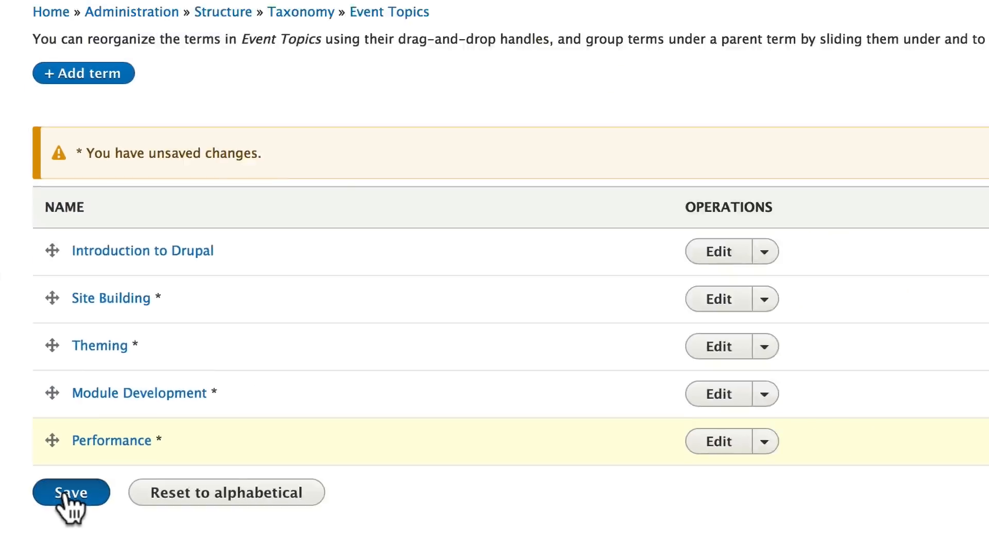
pyautogui.click(71, 491)
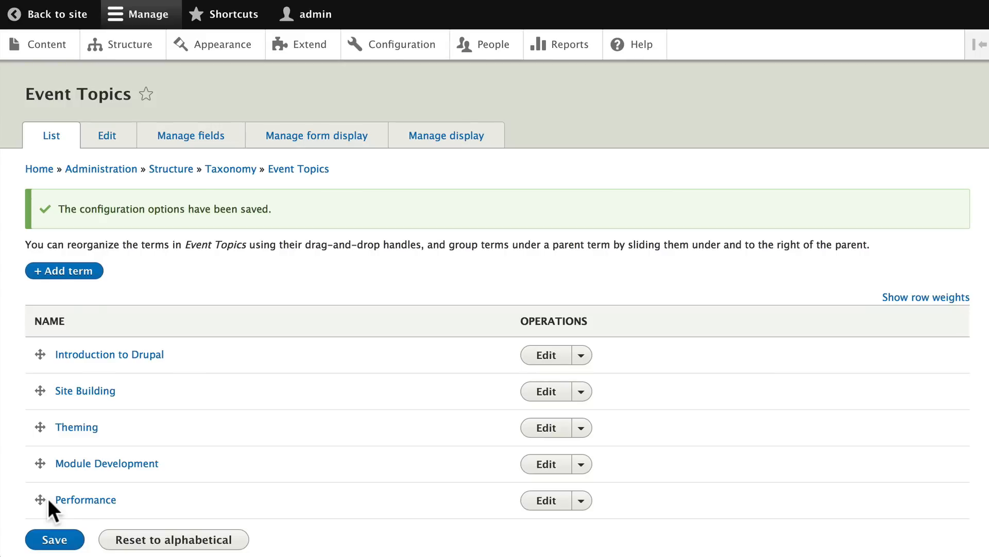
pyautogui.moveTo(40, 499)
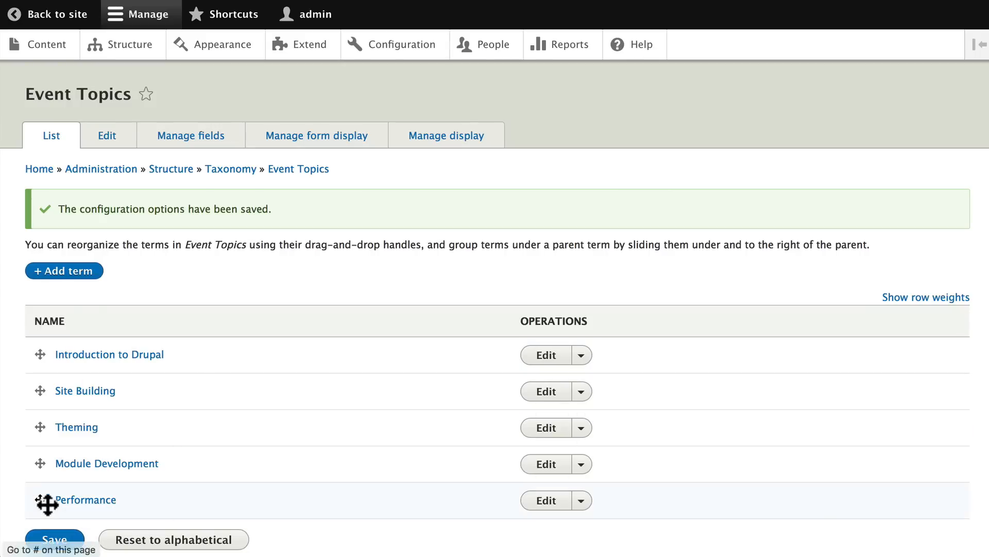
pyautogui.moveTo(45, 504)
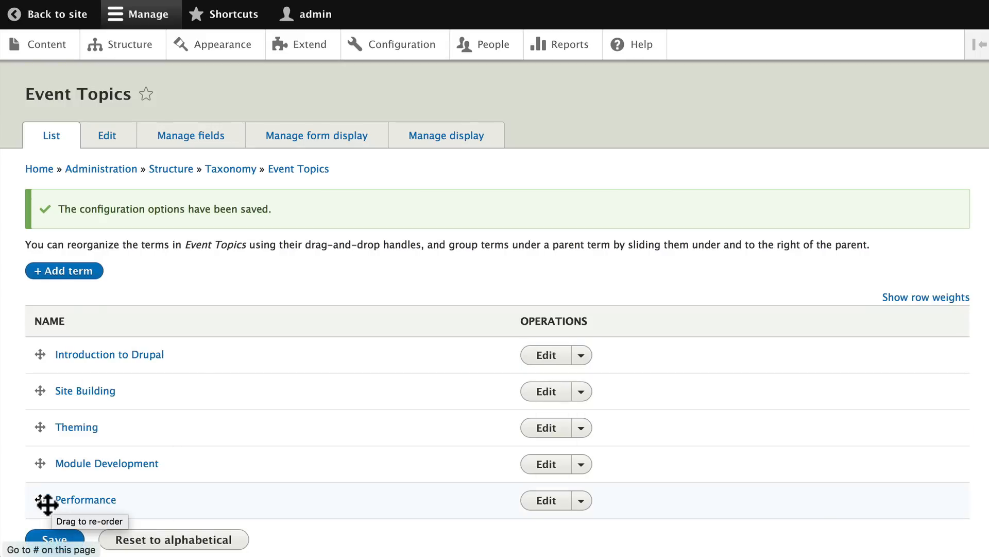
pyautogui.moveTo(55, 504)
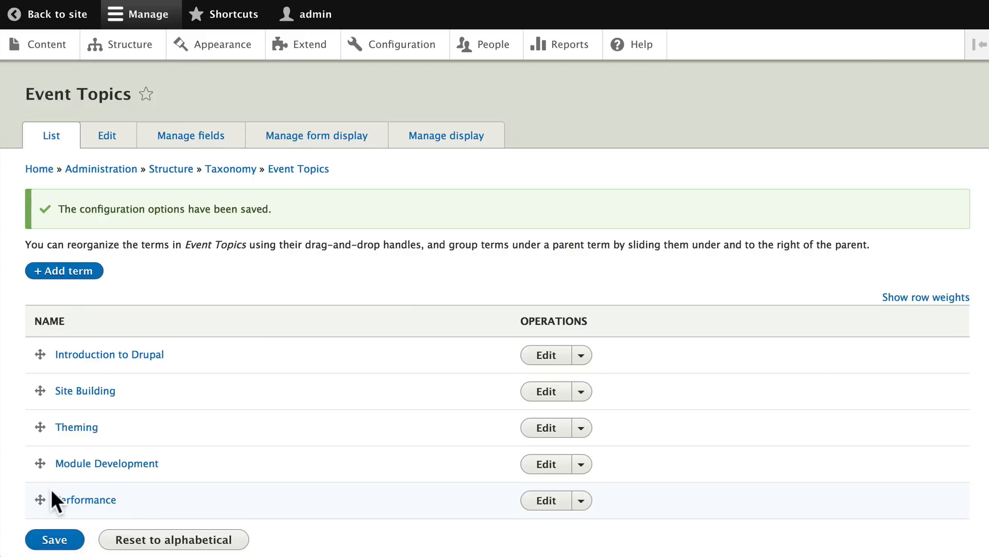
pyautogui.moveTo(130, 223)
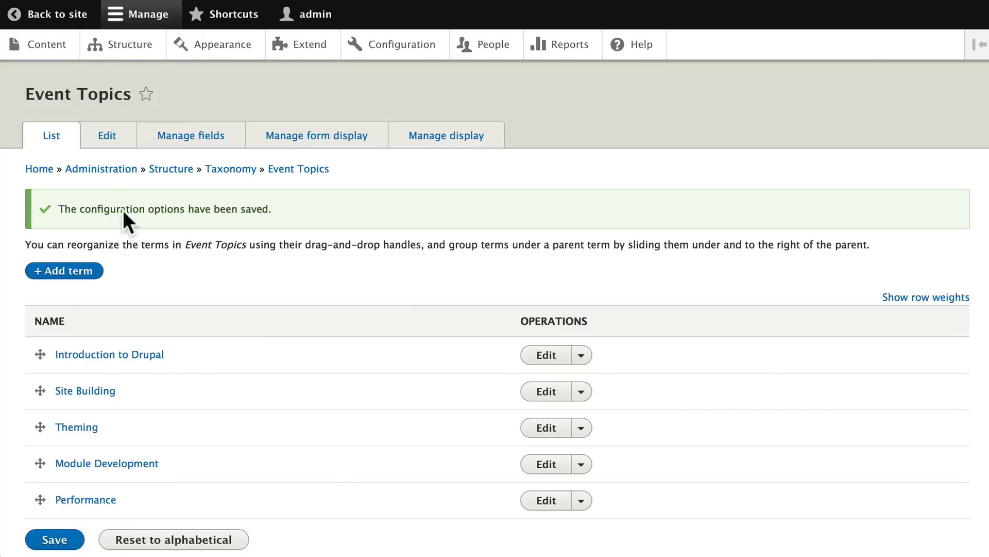
# Step: Return to the Structure administration page
pyautogui.click(130, 44)
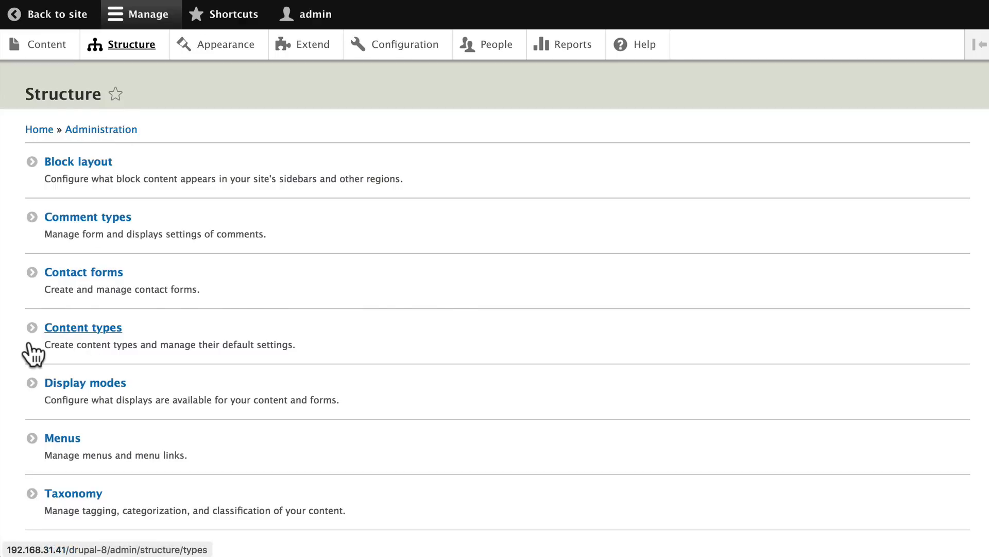
# Step: From Events' Manage fields, add a new field of type Taxonomy term
pyautogui.click(82, 327)
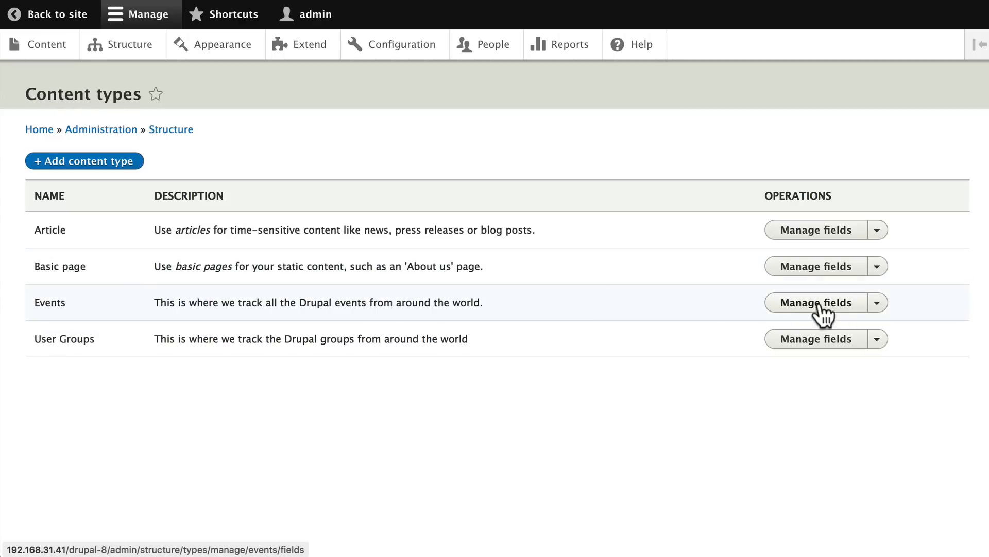
pyautogui.click(814, 302)
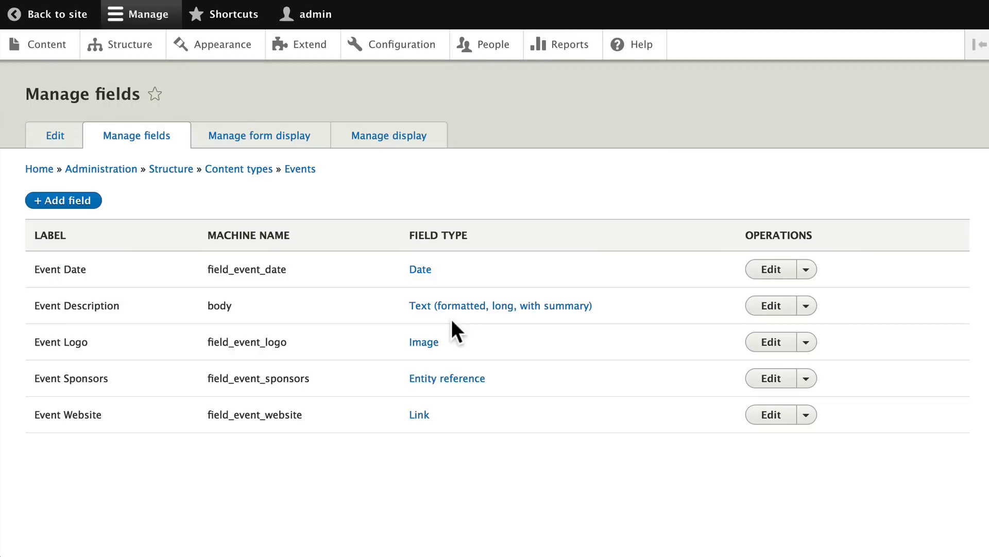
pyautogui.moveTo(63, 200)
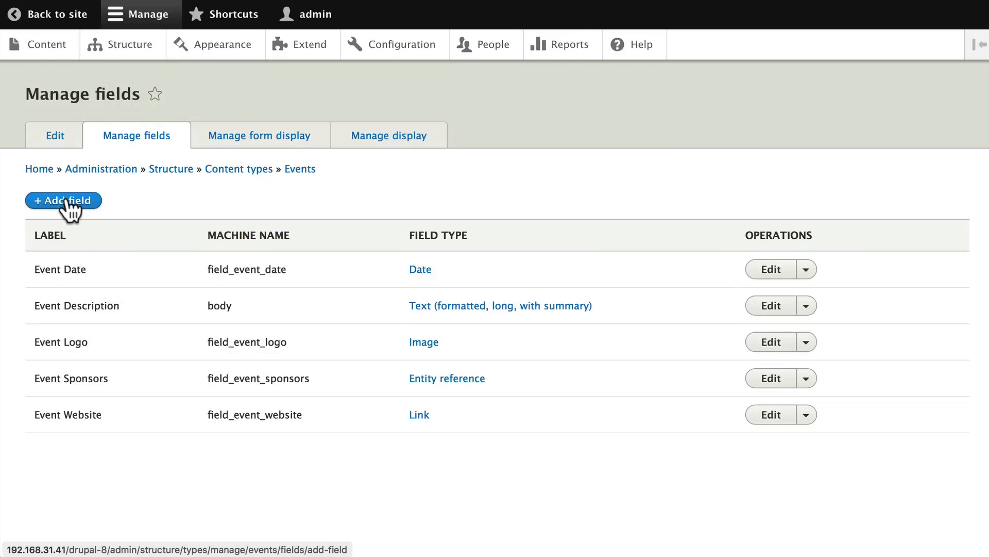
pyautogui.click(63, 200)
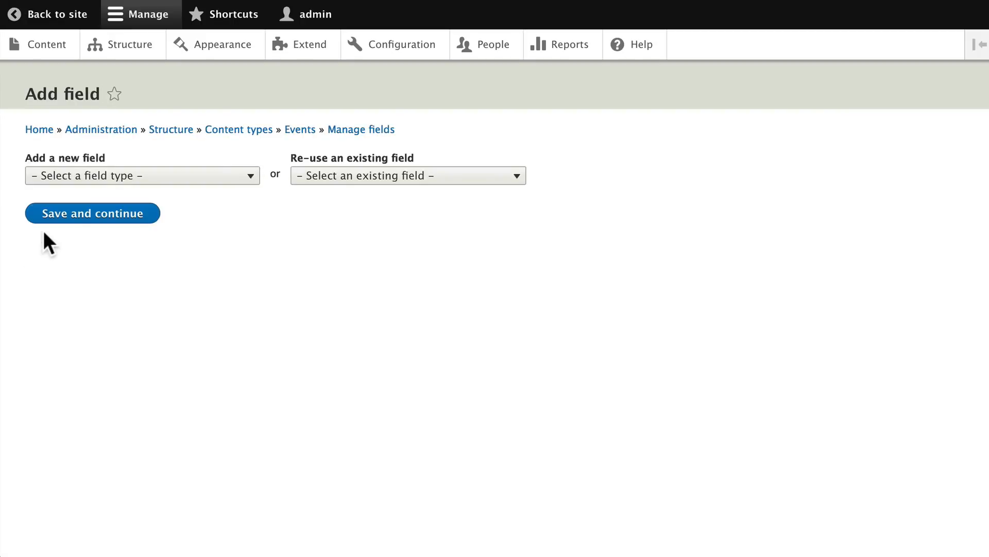
pyautogui.click(142, 175)
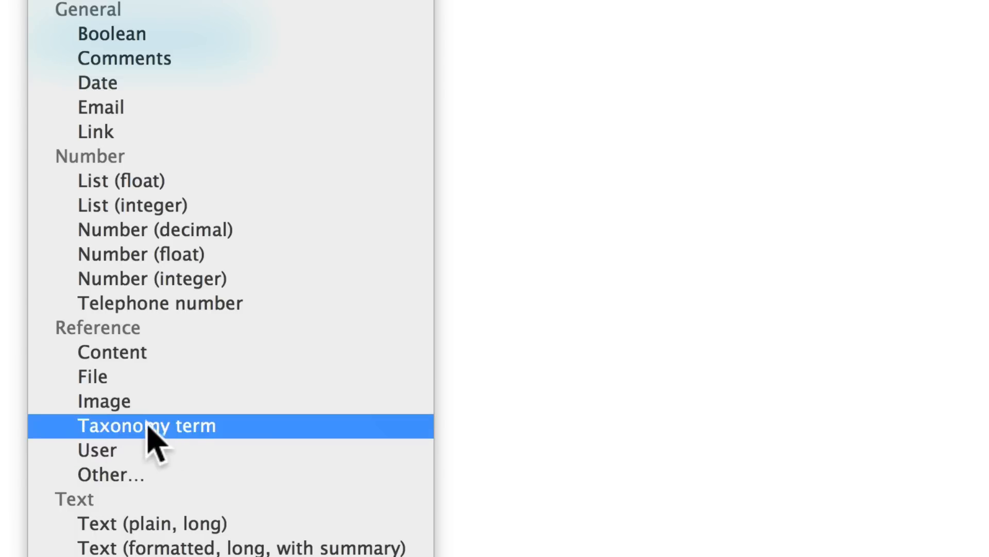
pyautogui.moveTo(181, 446)
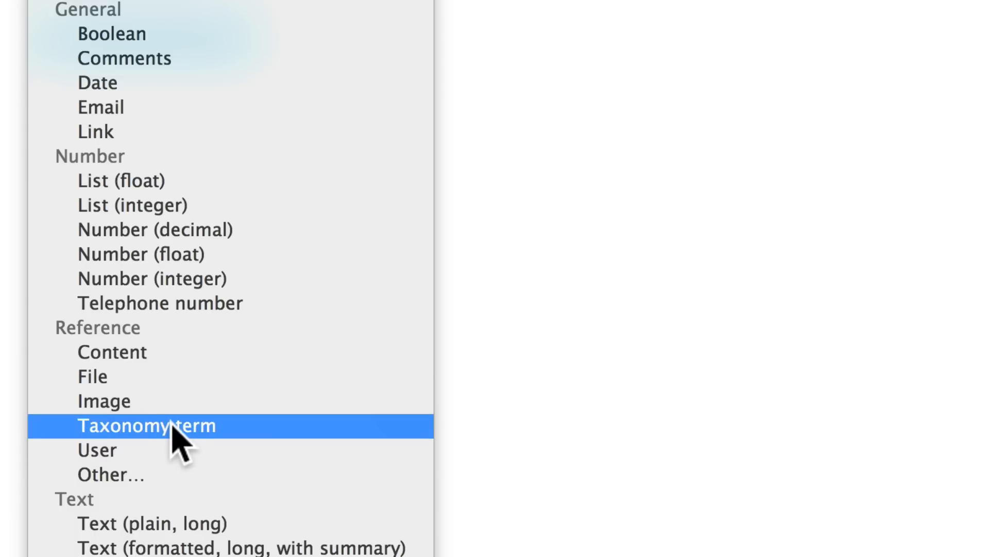
pyautogui.moveTo(175, 442)
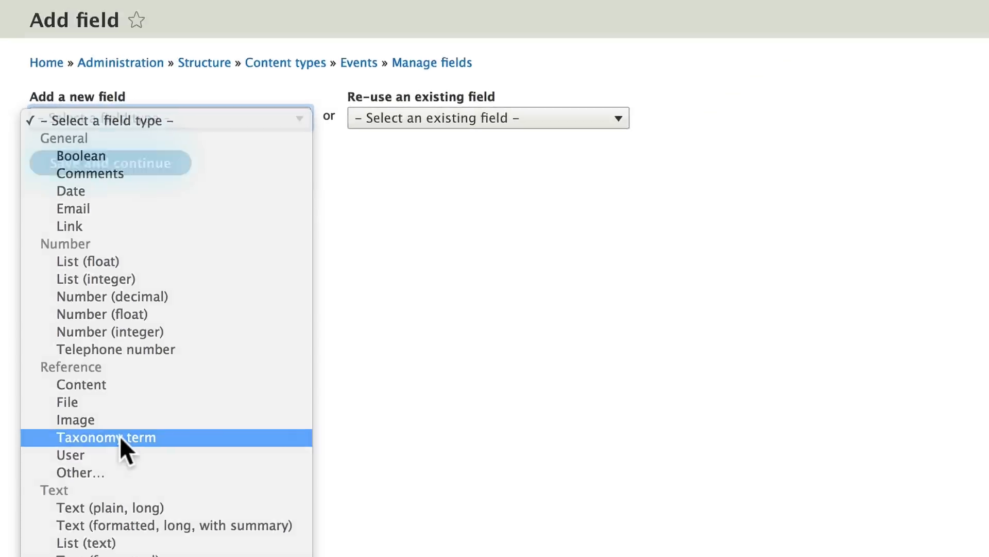
pyautogui.click(106, 437)
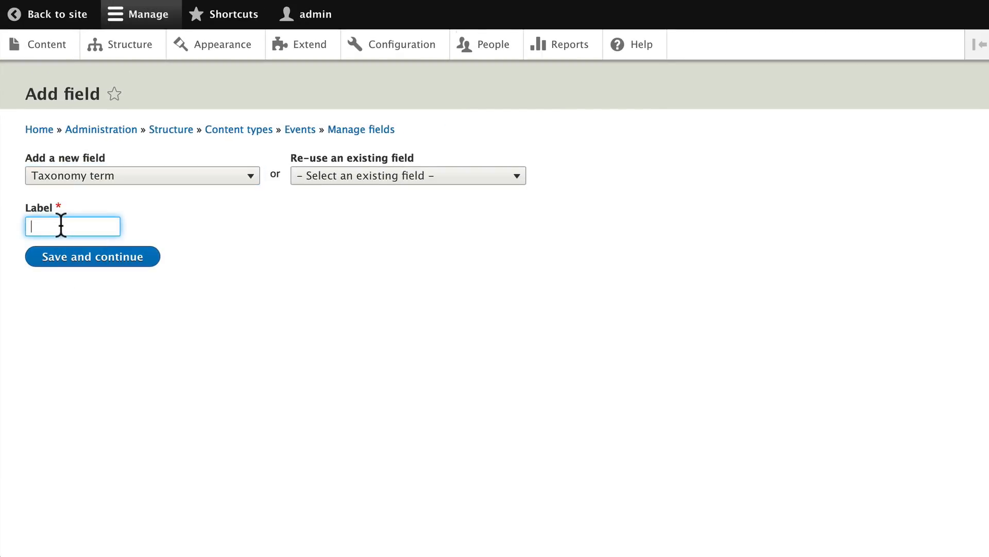
# Step: Label the new field Event Topics, giving machine name field_event_topics
pyautogui.write('Event Topics')
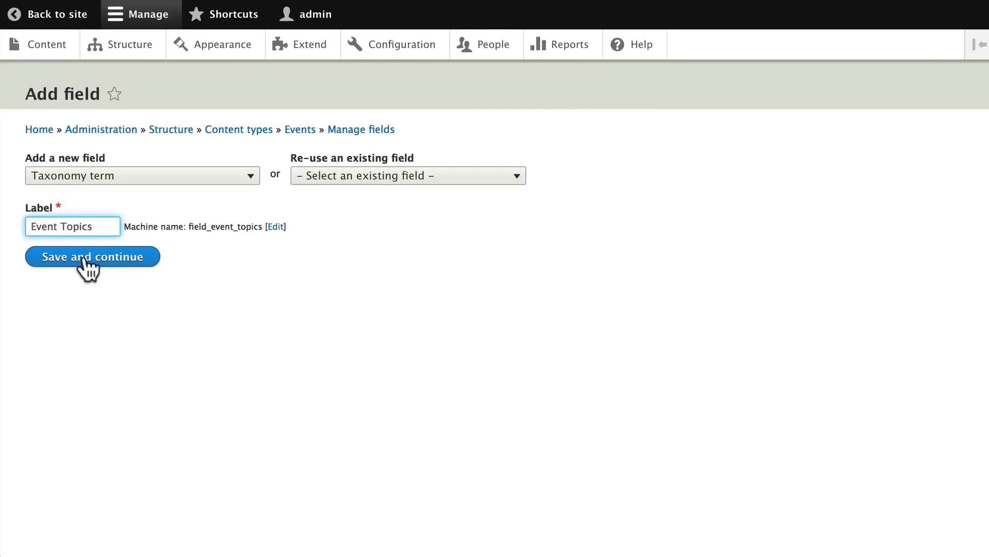
pyautogui.moveTo(66, 360)
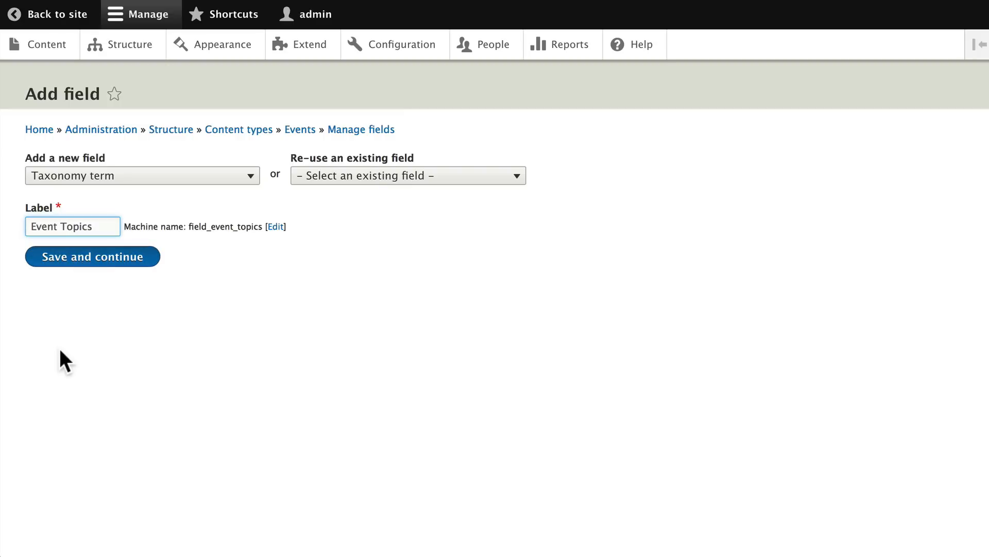
# Step: Save and continue, then set Allowed number of values to Unlimited
pyautogui.click(92, 257)
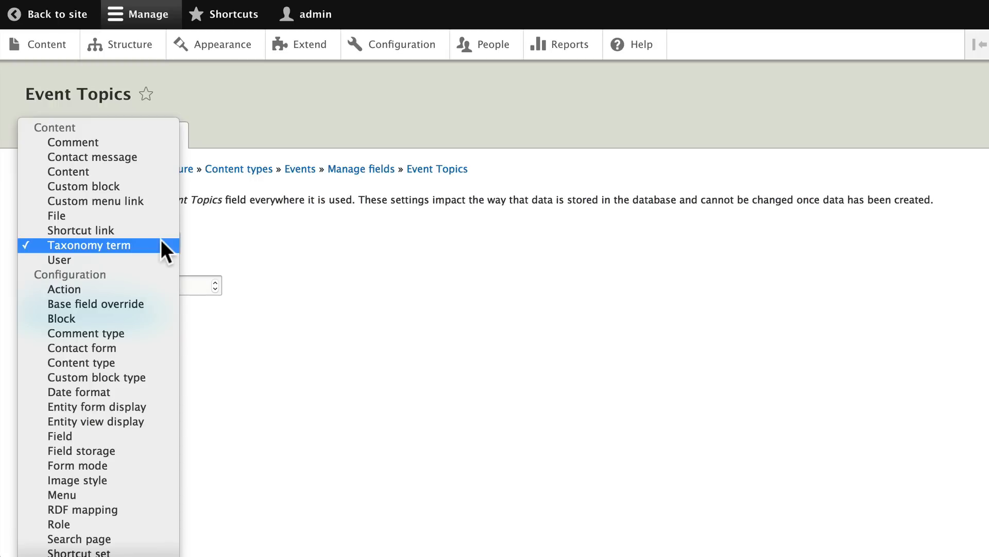
pyautogui.moveTo(131, 259)
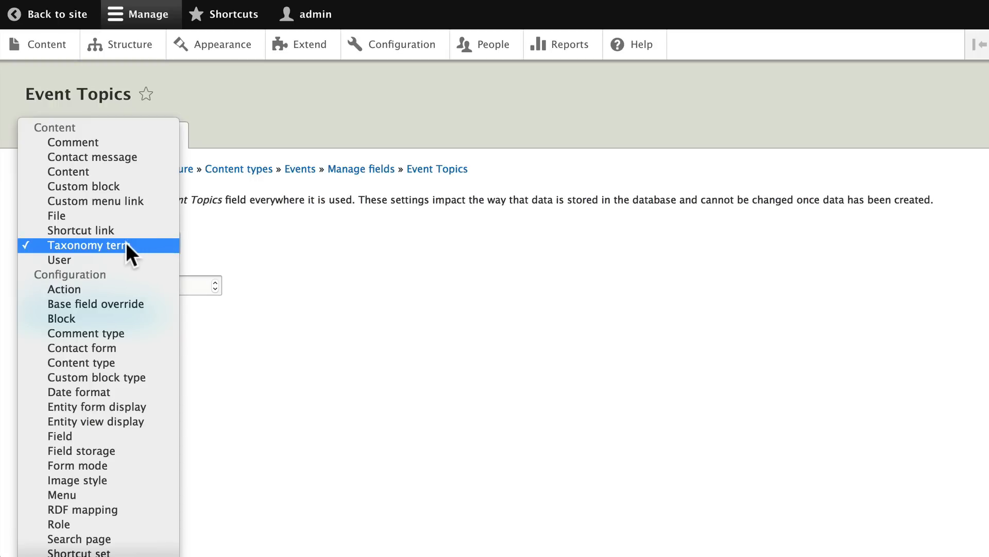
pyautogui.moveTo(124, 252)
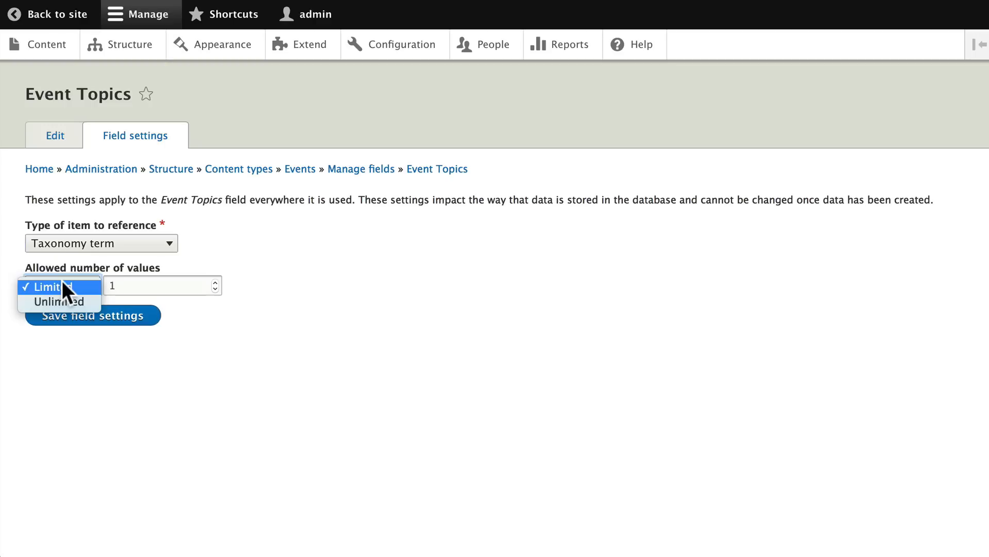
pyautogui.click(60, 301)
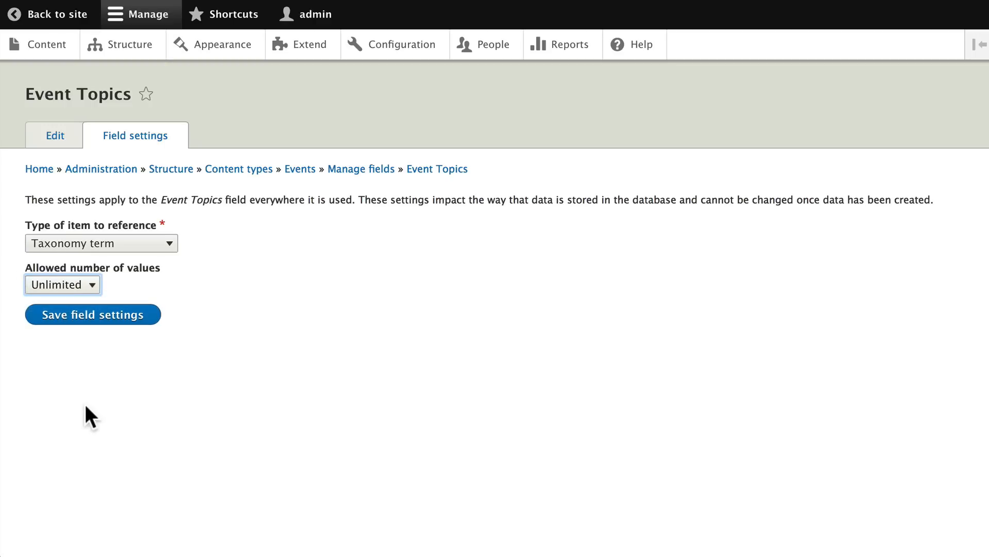
pyautogui.moveTo(86, 417)
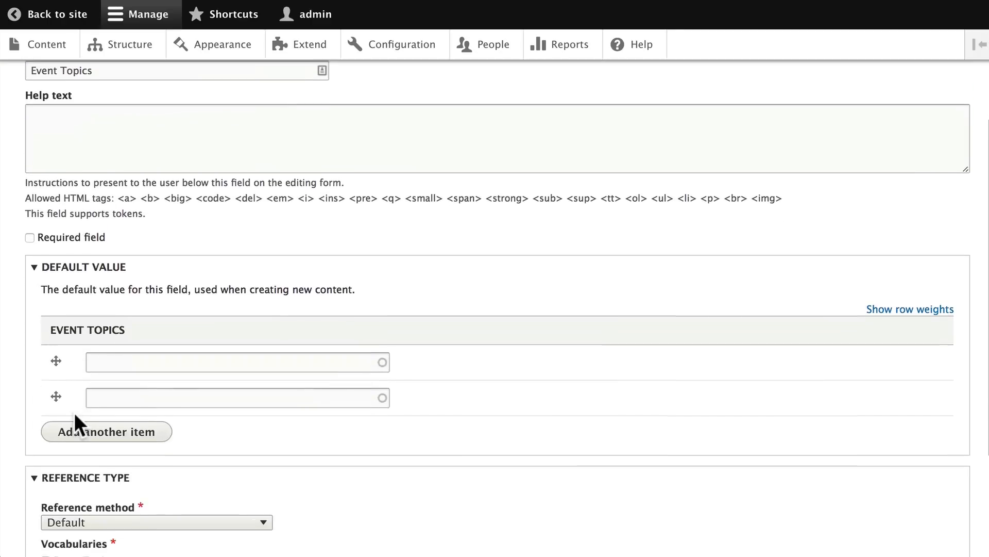
# Step: Restrict the reference type to the Event Topics vocabulary and save the field settings
pyautogui.scroll(-3)
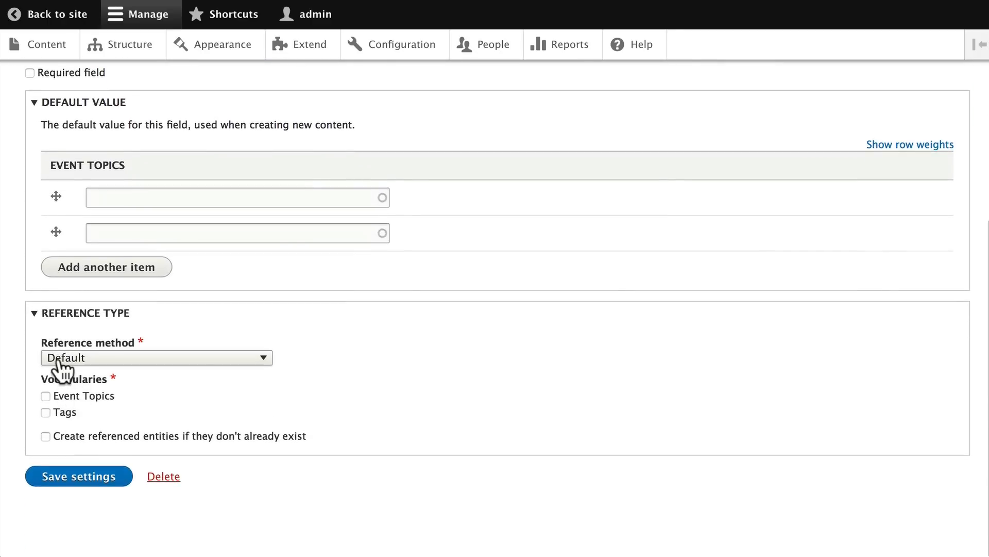
pyautogui.moveTo(122, 328)
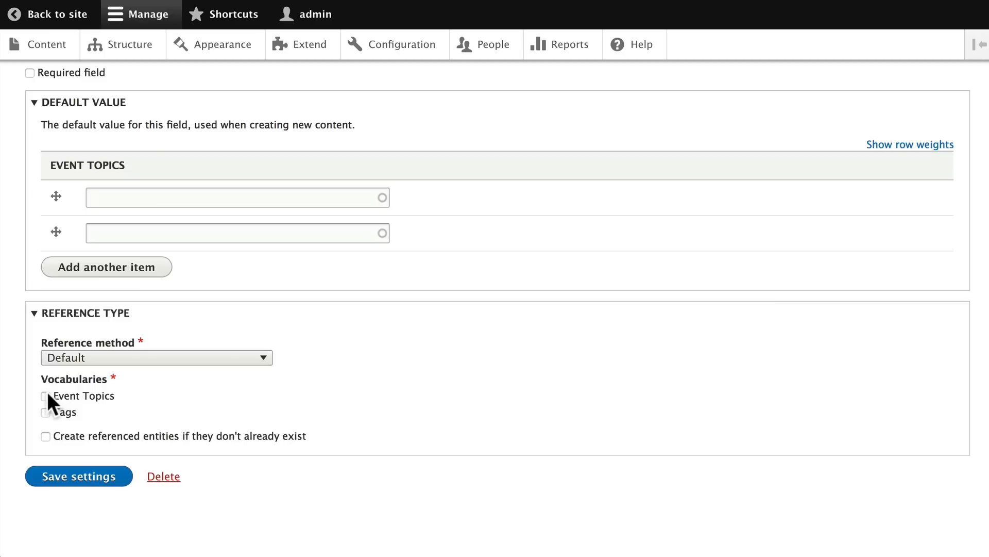
pyautogui.click(45, 395)
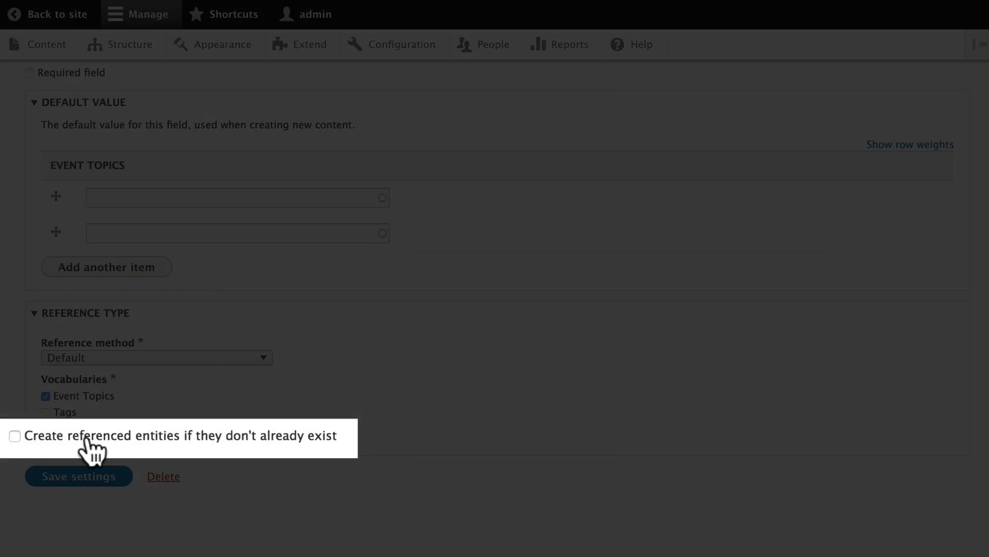
pyautogui.moveTo(196, 451)
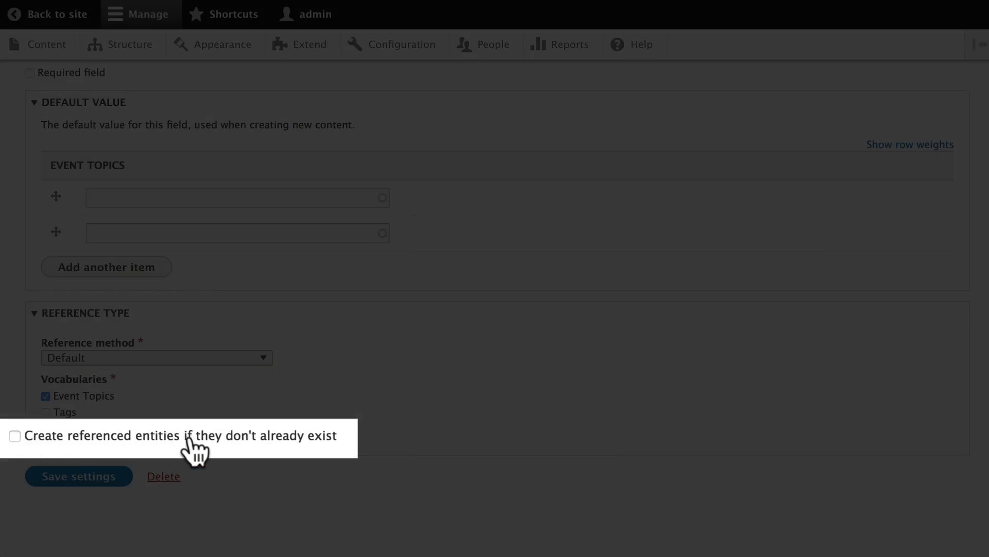
pyautogui.moveTo(327, 458)
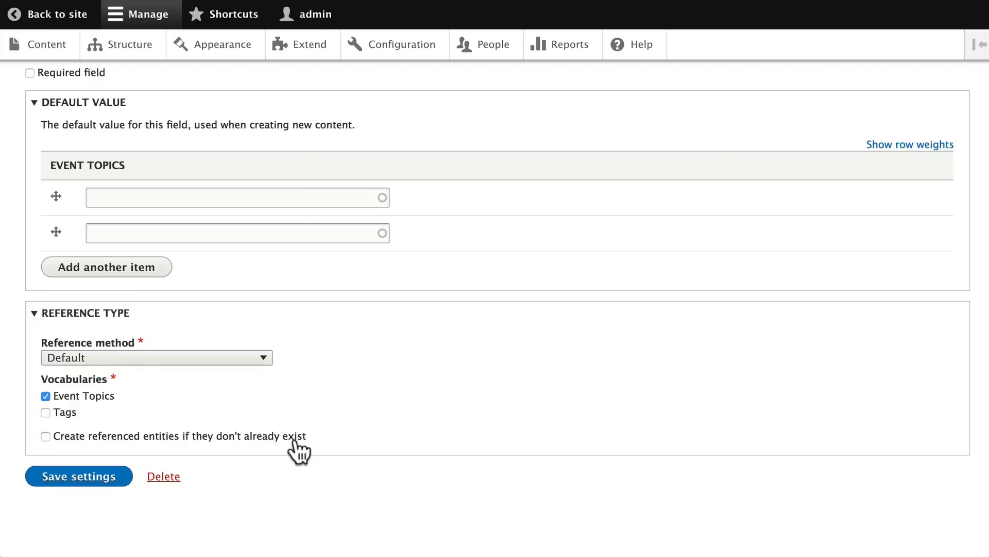
pyautogui.moveTo(92, 450)
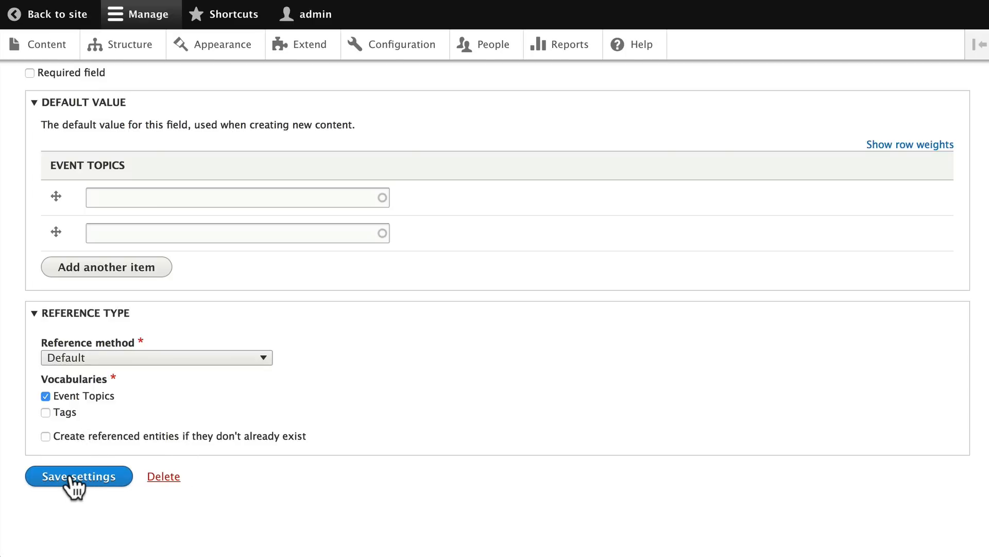
pyautogui.click(78, 476)
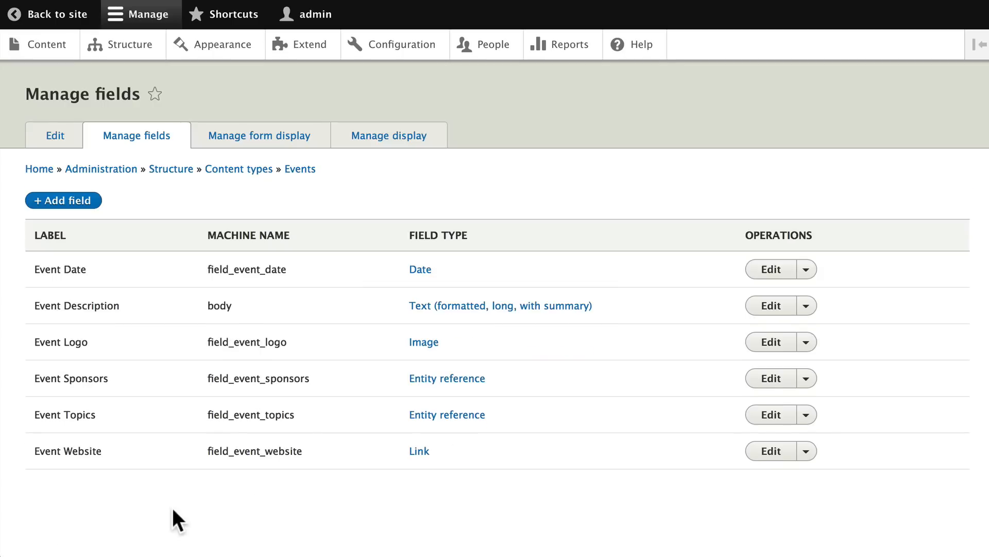